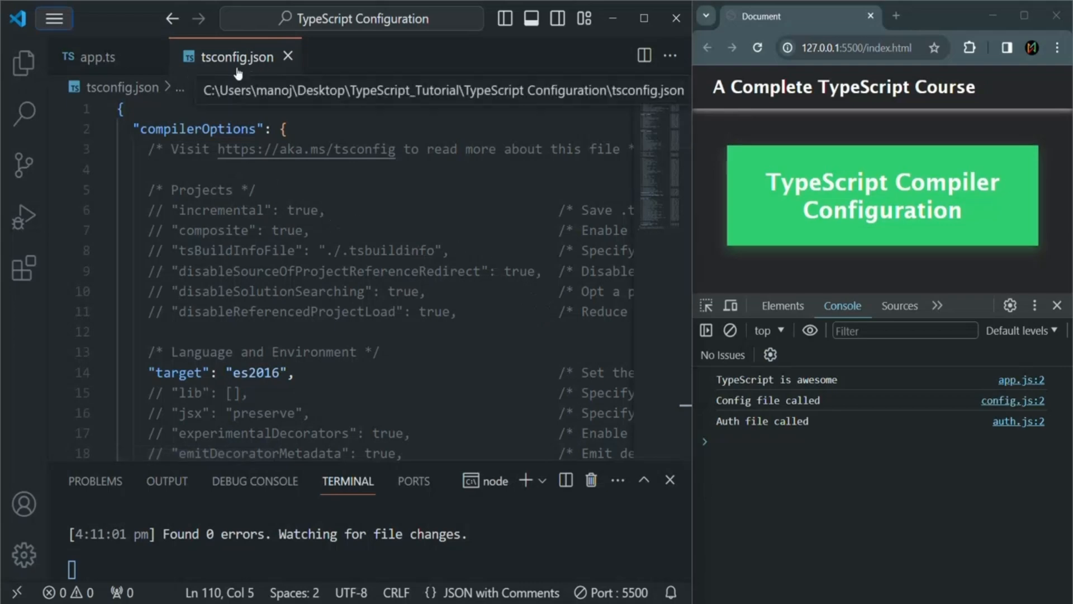
{"action": "mouse_move", "coordinate": [243, 152]}
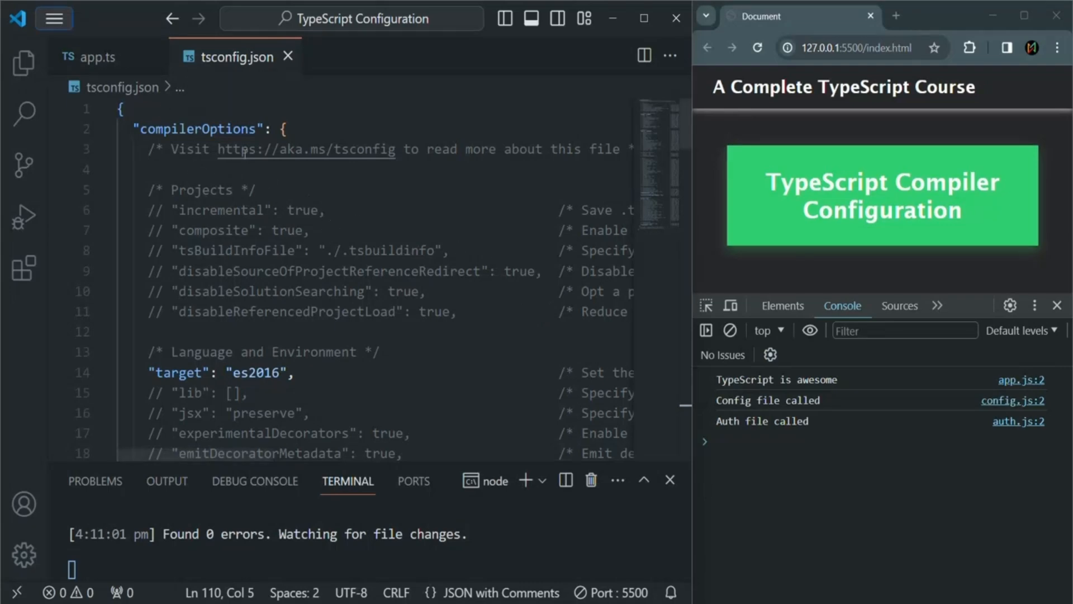
Highlight the compilerOptions, incremental and project reference redirect options, then scroll tsconfig.json back left
{"action": "double_click", "coordinate": [196, 129]}
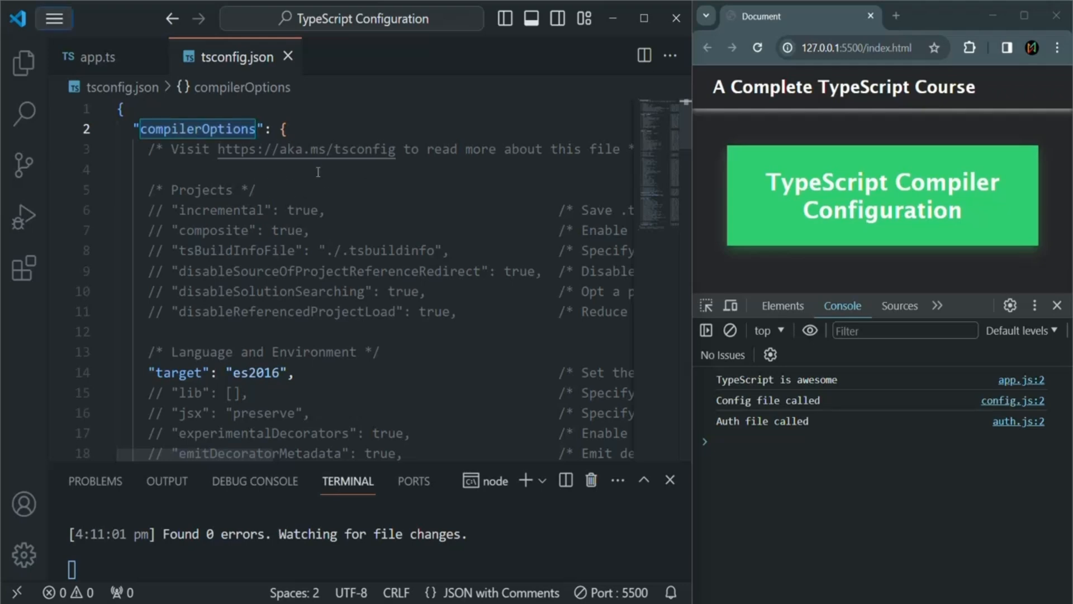
{"action": "double_click", "coordinate": [218, 210]}
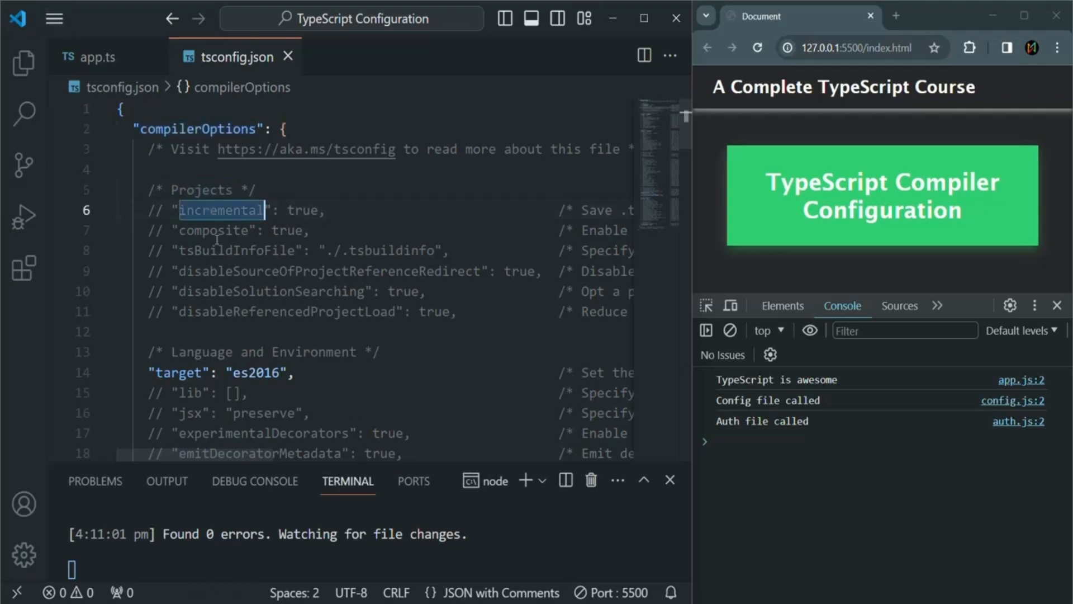
{"action": "left_click", "coordinate": [222, 270]}
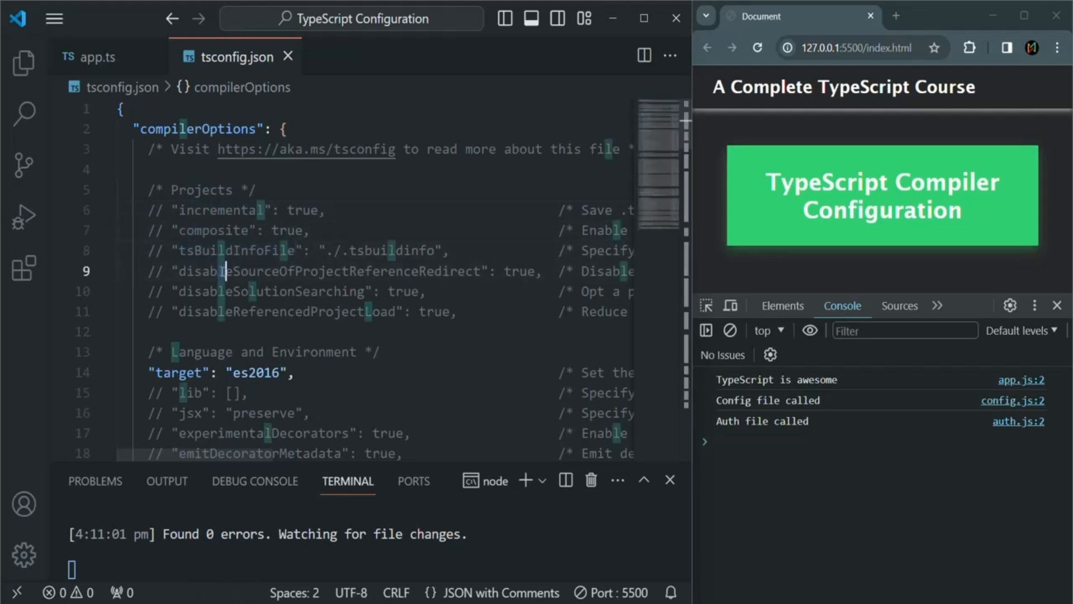
{"action": "double_click", "coordinate": [327, 271]}
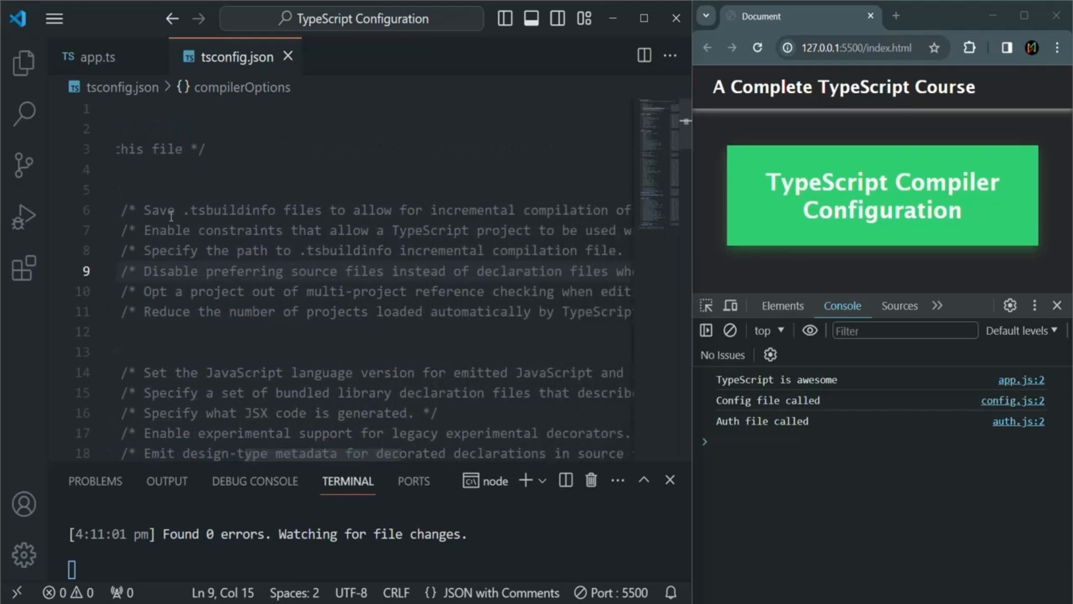
{"action": "left_click_drag", "start_coordinate": [144, 210], "coordinate": [429, 210]}
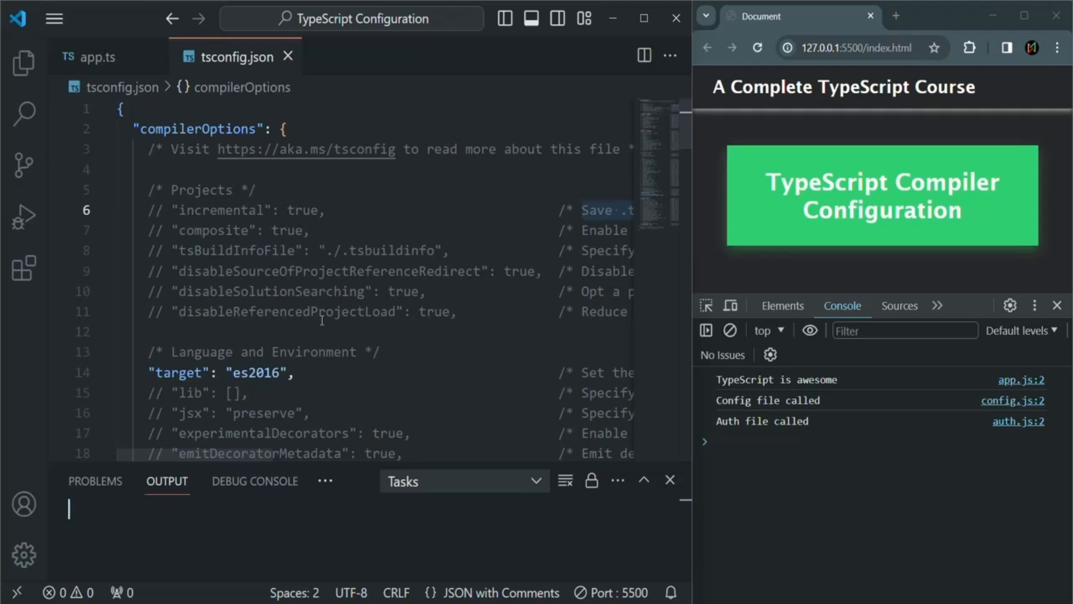
{"action": "double_click", "coordinate": [179, 373]}
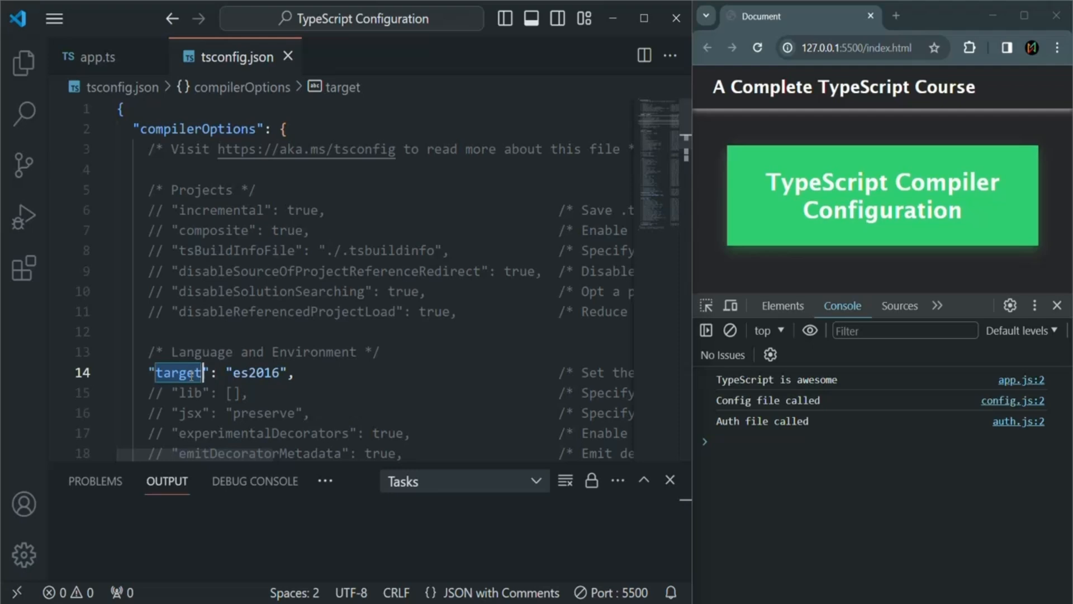
{"action": "mouse_move", "coordinate": [252, 386]}
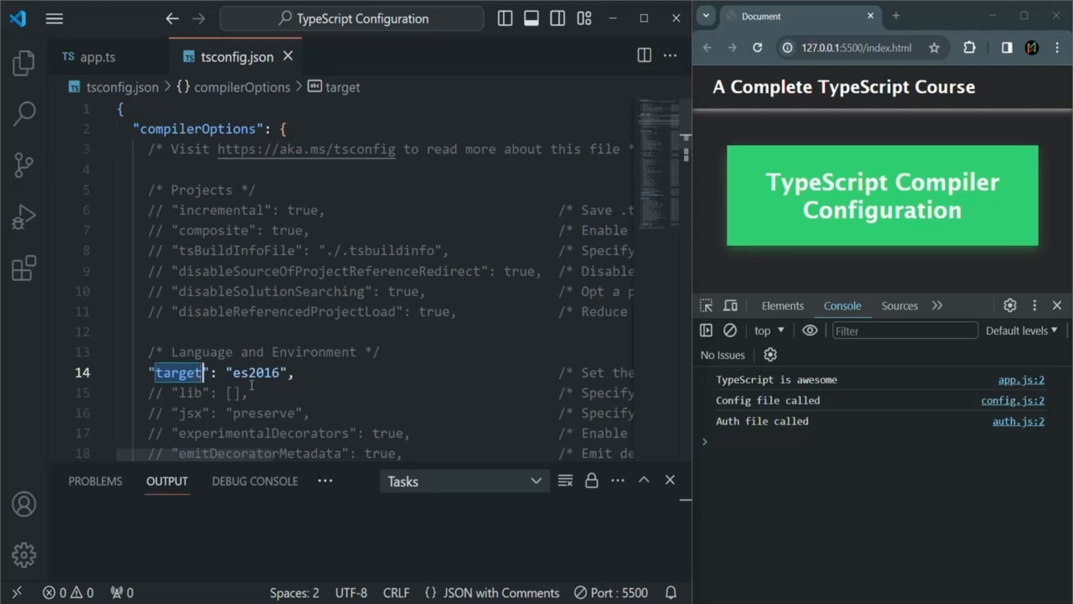
{"action": "double_click", "coordinate": [255, 372]}
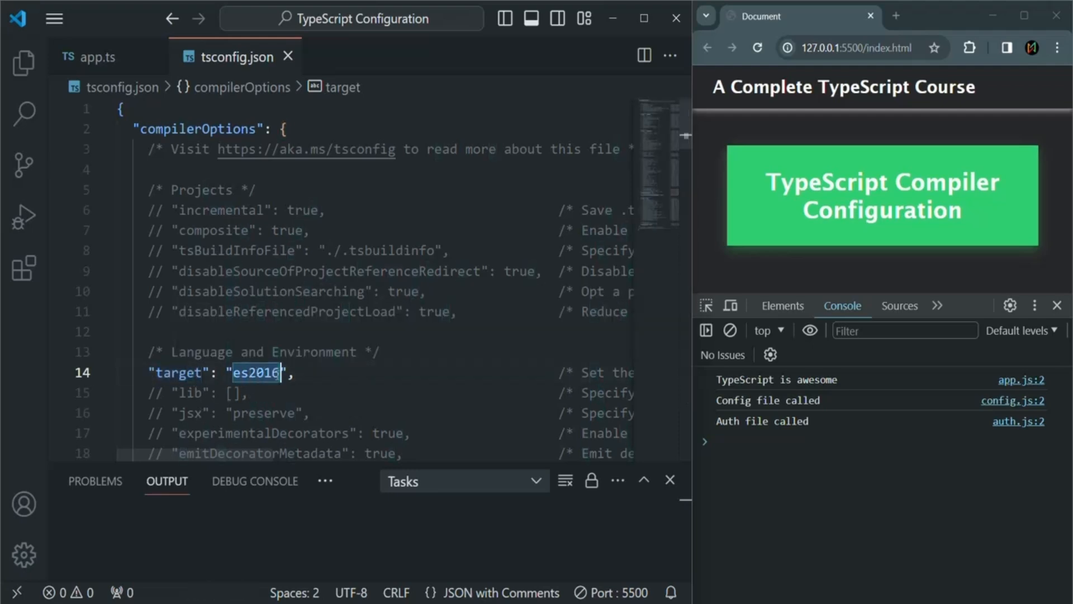
{"action": "mouse_move", "coordinate": [178, 372]}
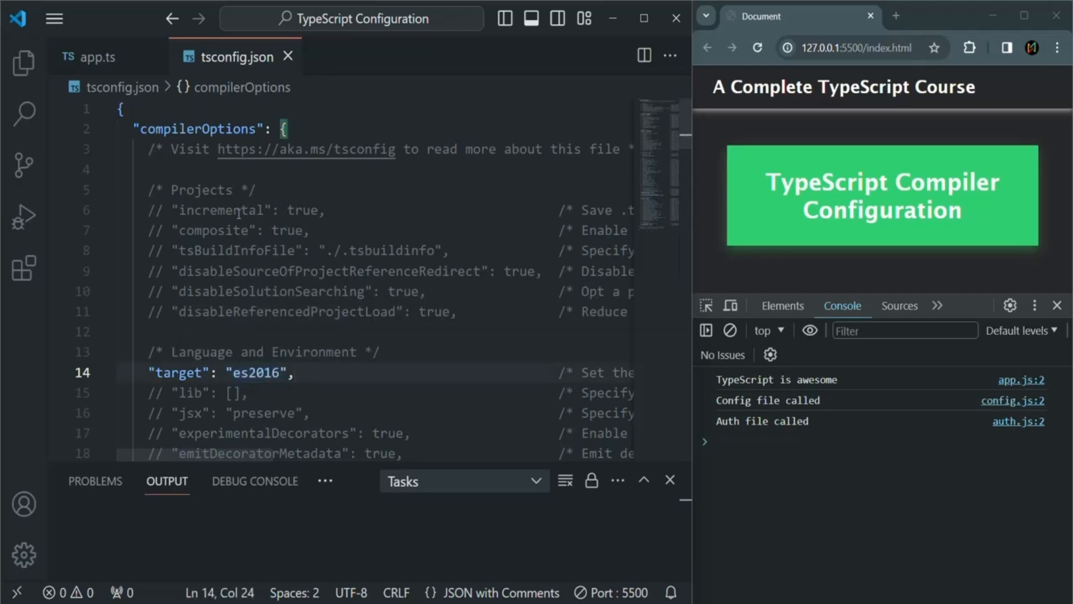
In app.ts, declare let test: String = 'hello, World!';
{"action": "left_click", "coordinate": [95, 57]}
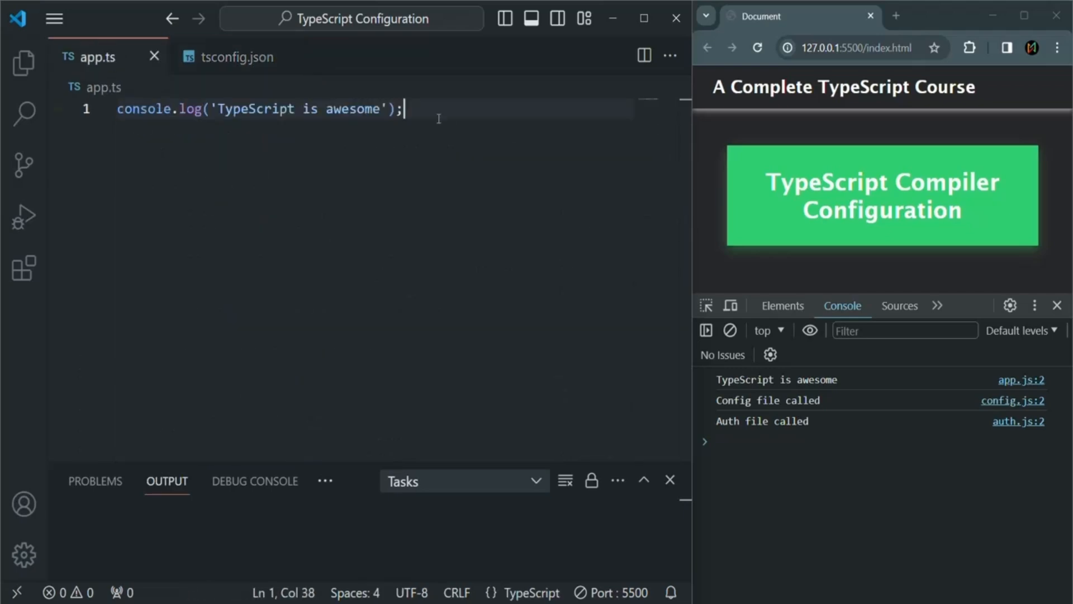
{"action": "type", "text": "le"}
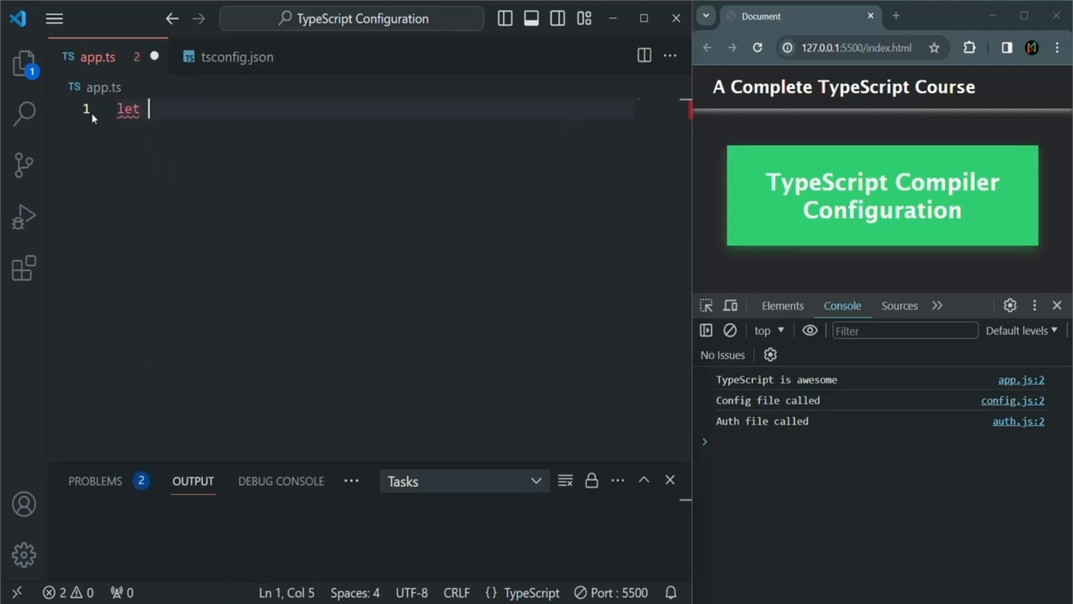
{"action": "type", "text": "test"}
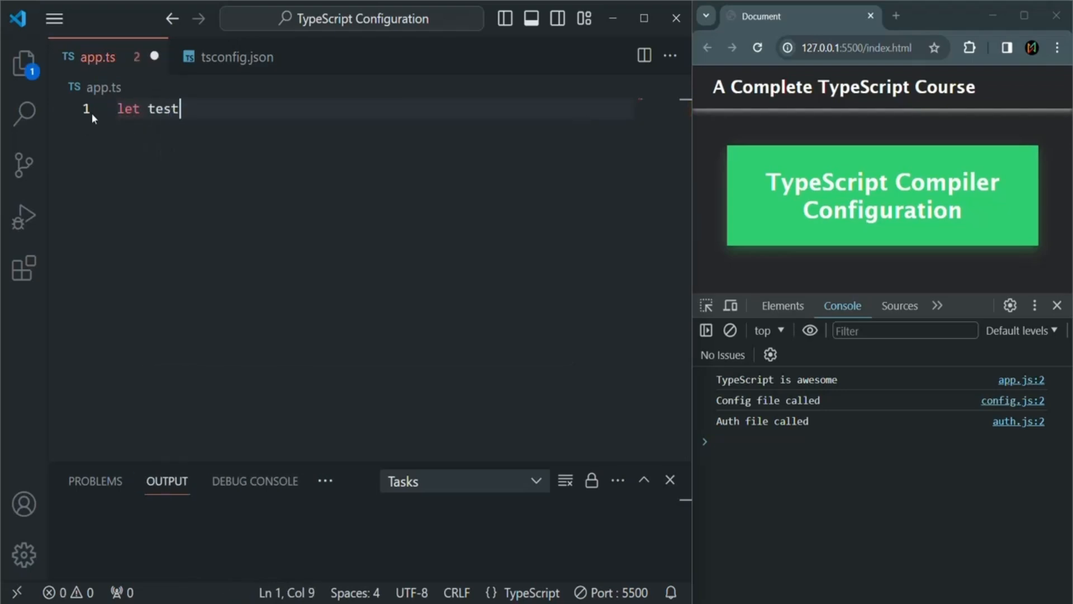
{"action": "type", "text": ":"}
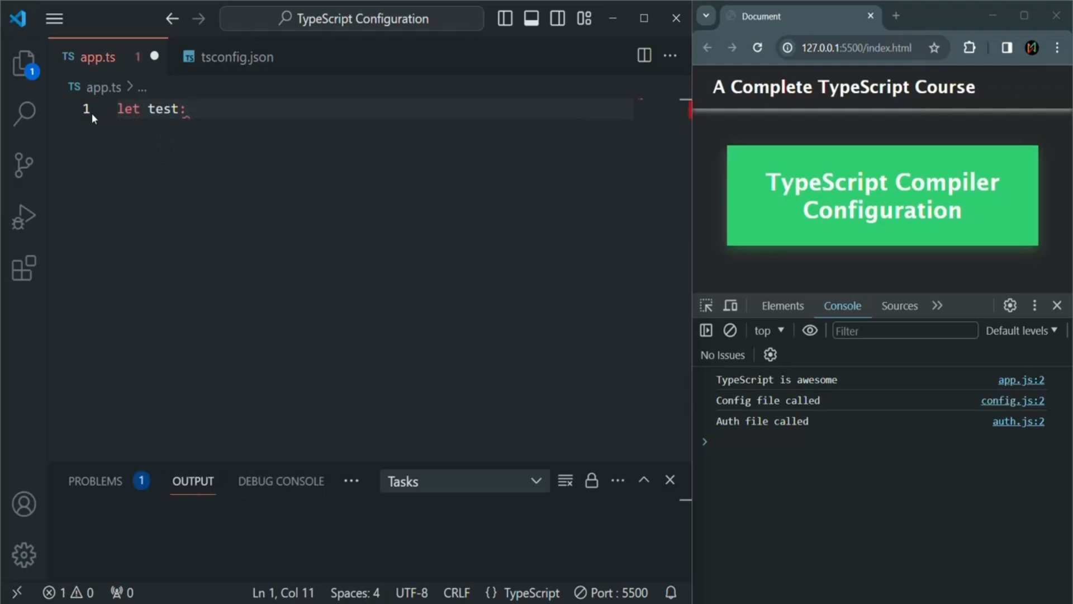
{"action": "type", "text": "String"}
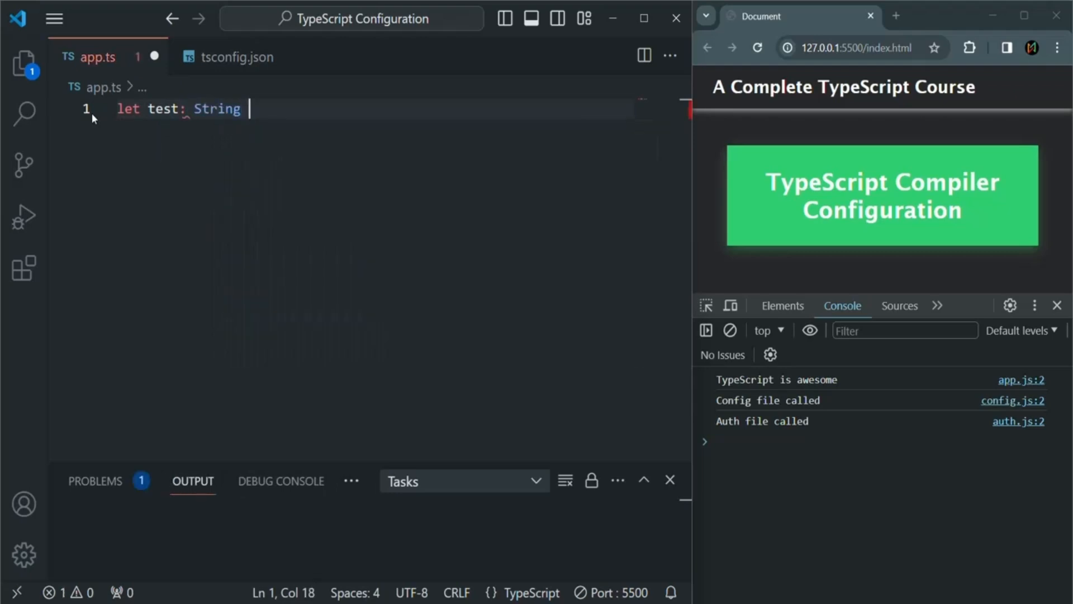
{"action": "type", "text": "= '"}
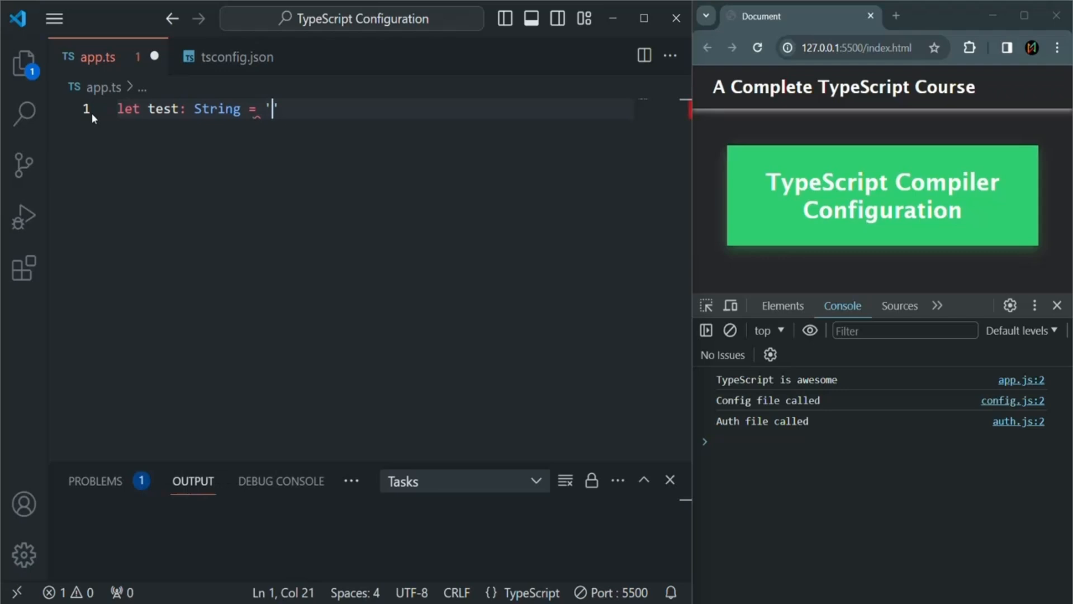
{"action": "type", "text": "hello, World"}
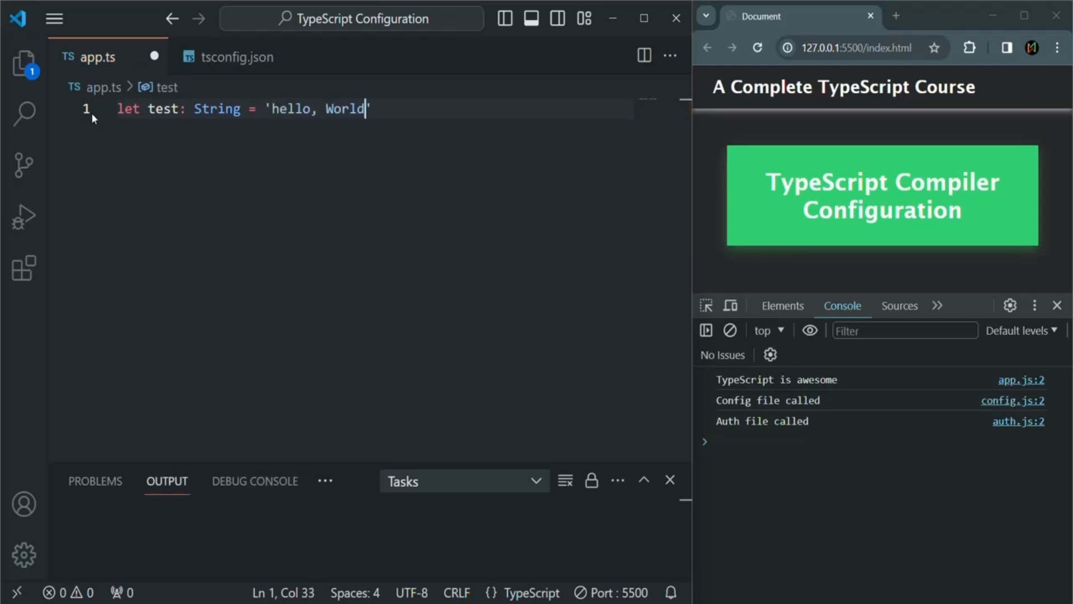
{"action": "type", "text": "!';"}
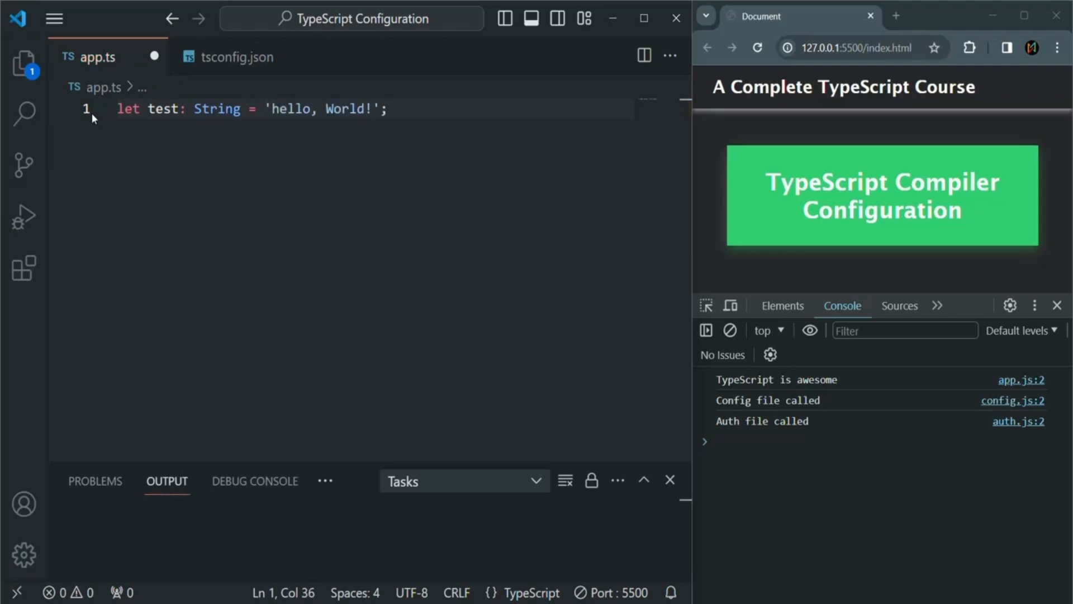
Add a constant PI equal to 3.14
{"action": "type", "text": "const"}
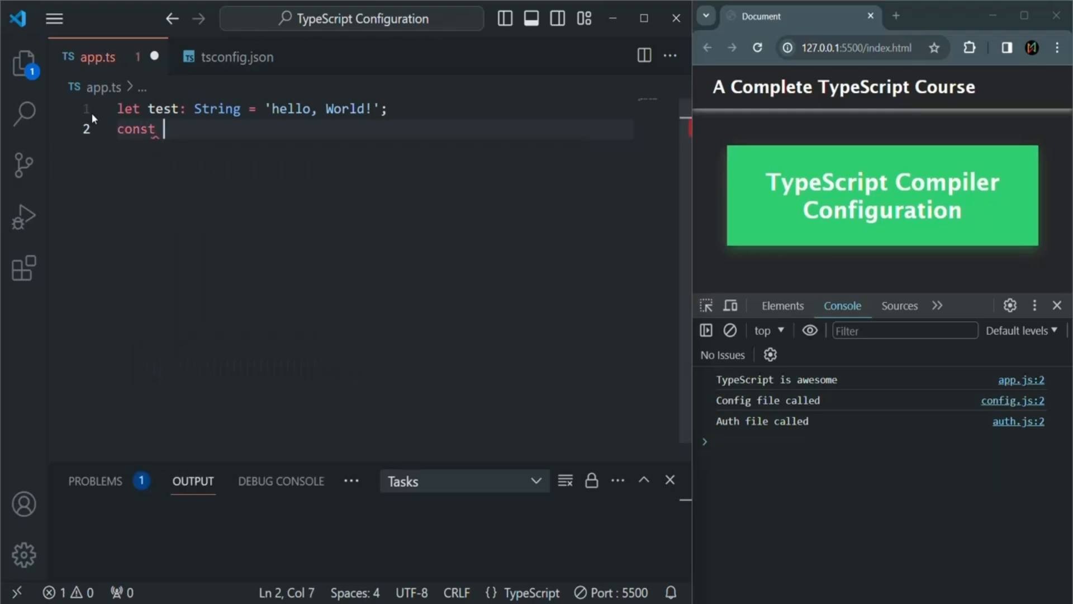
{"action": "type", "text": "PI ="}
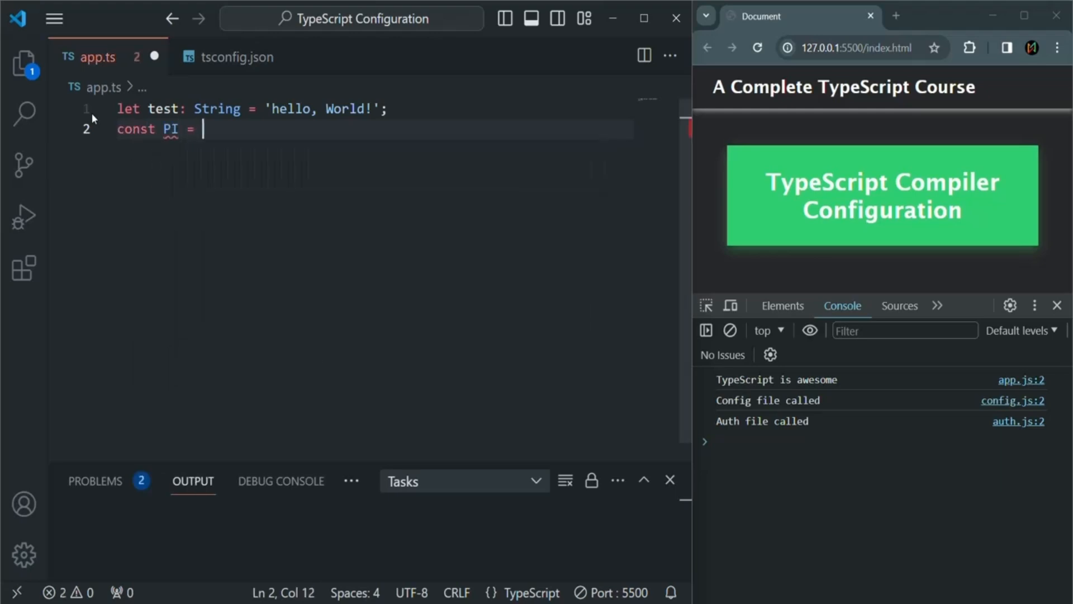
{"action": "type", "text": "3.14"}
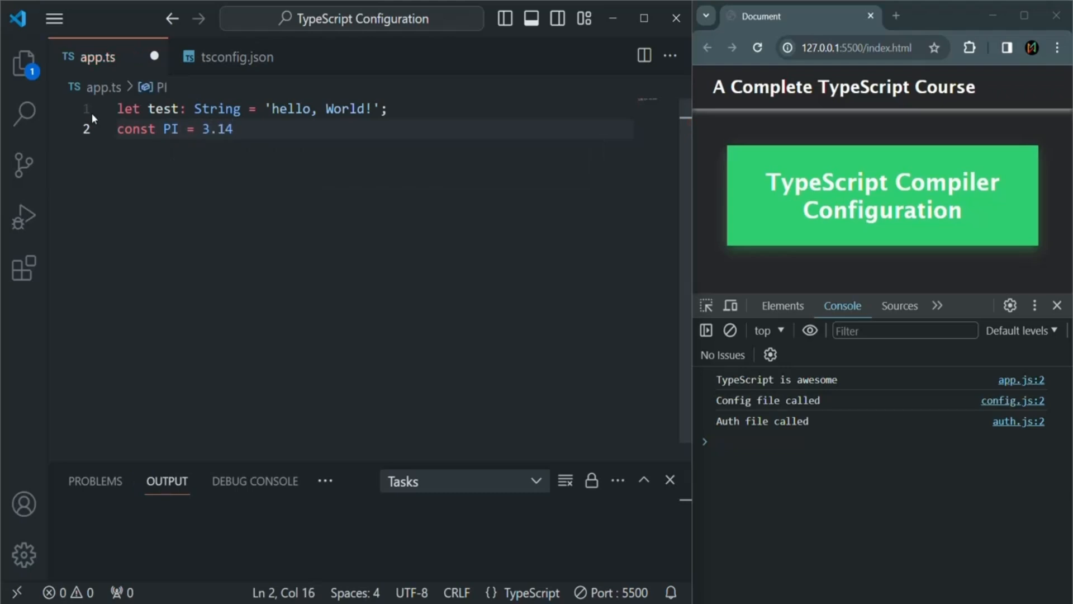
{"action": "type", "text": ";"}
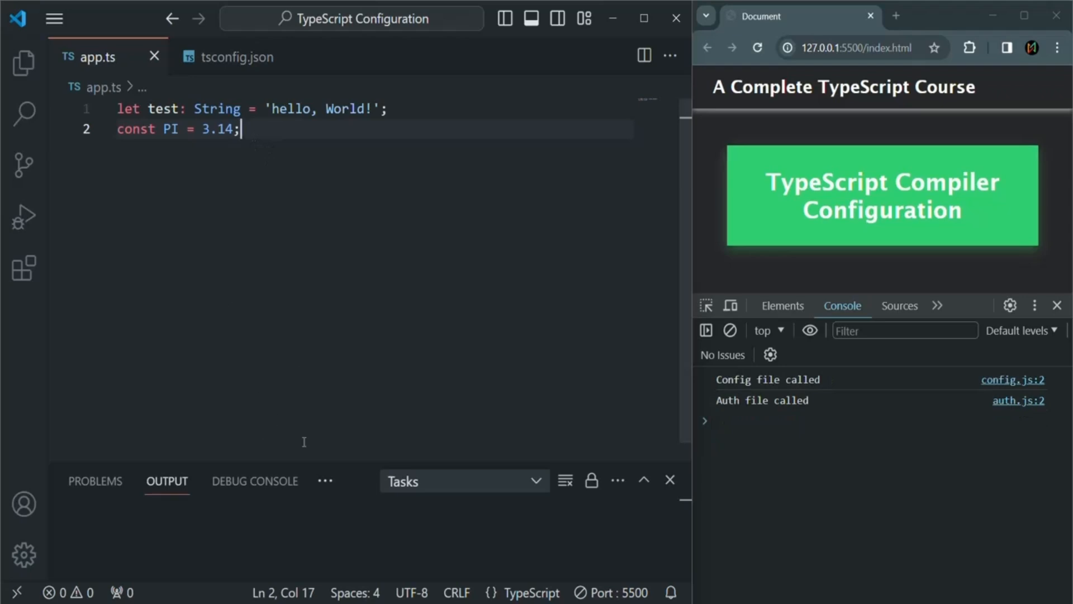
Switch the bottom panel back to Terminal, where the watch compiler reports 0 errors
{"action": "left_click", "coordinate": [325, 480]}
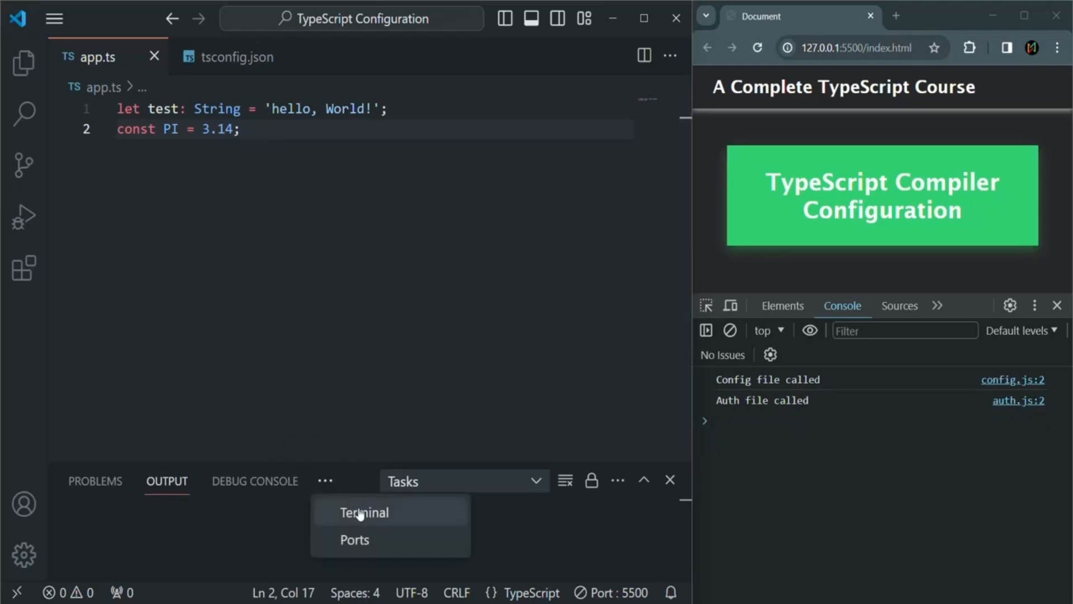
{"action": "left_click", "coordinate": [363, 512]}
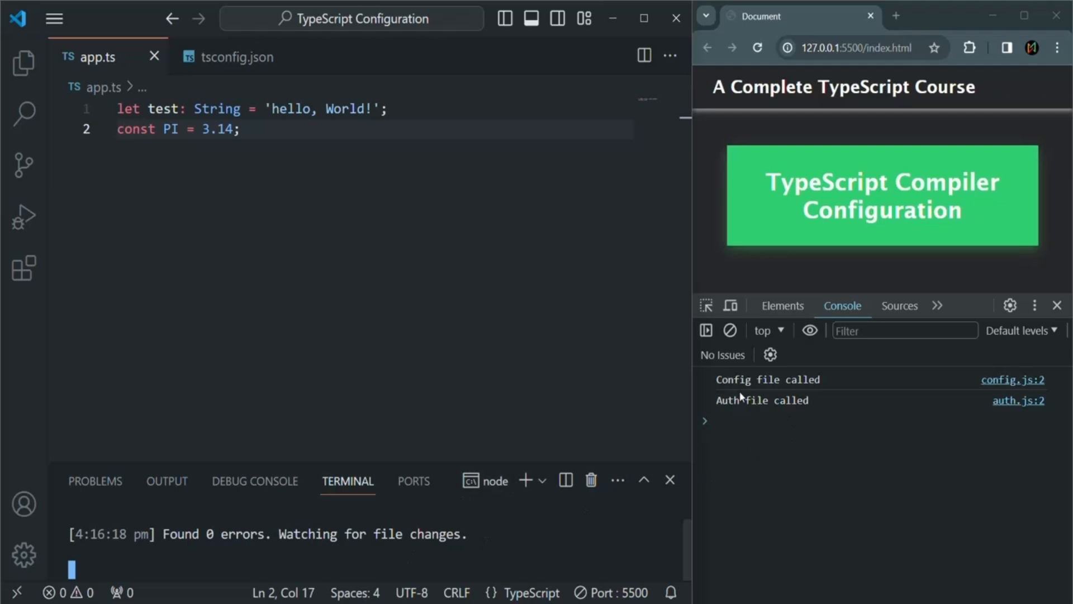
{"action": "mouse_move", "coordinate": [828, 414]}
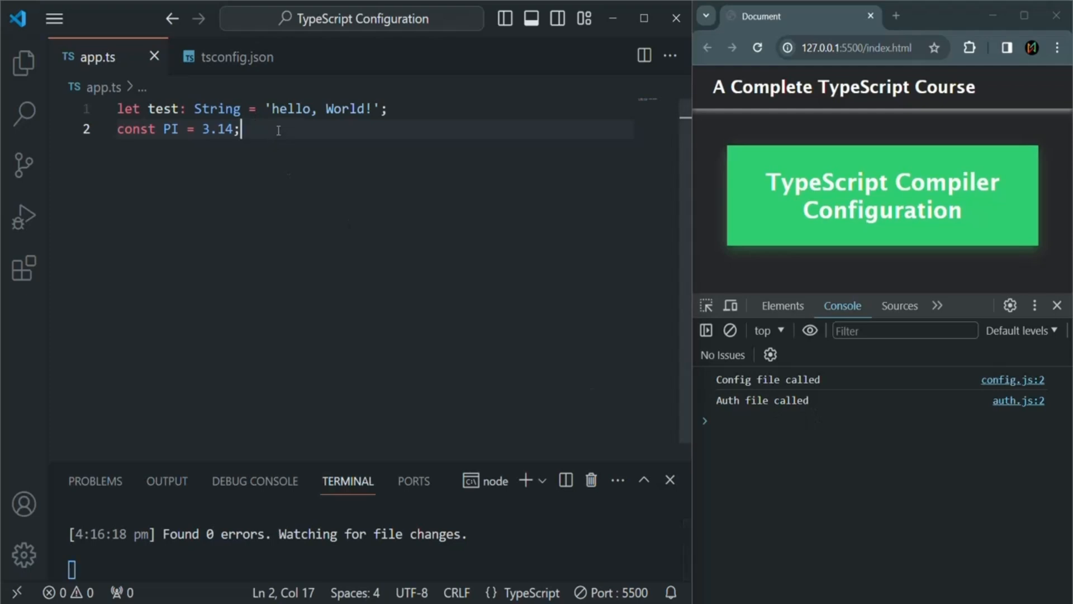
Write console.log("value of PI is: " + PI); in app.ts
{"action": "type", "text": "console.log"}
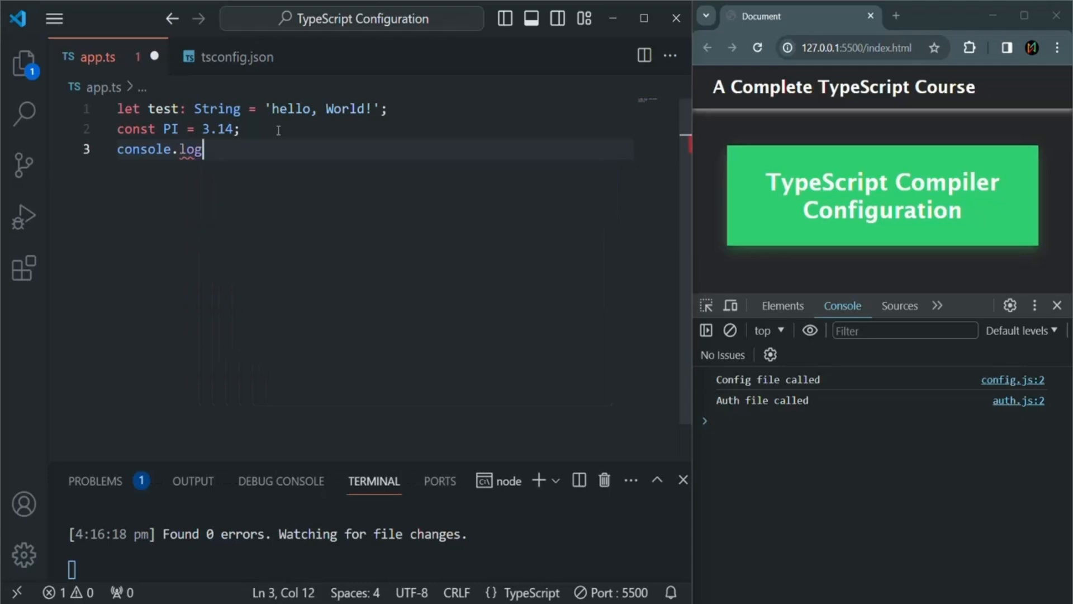
{"action": "type", "text": "(\"\")"}
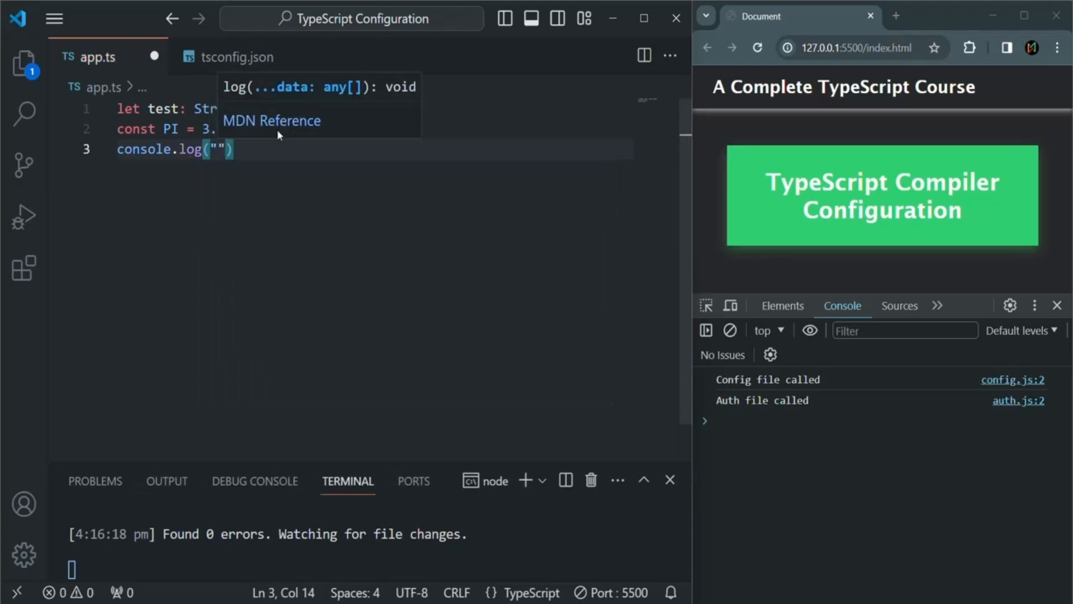
{"action": "type", "text": "value of PI"}
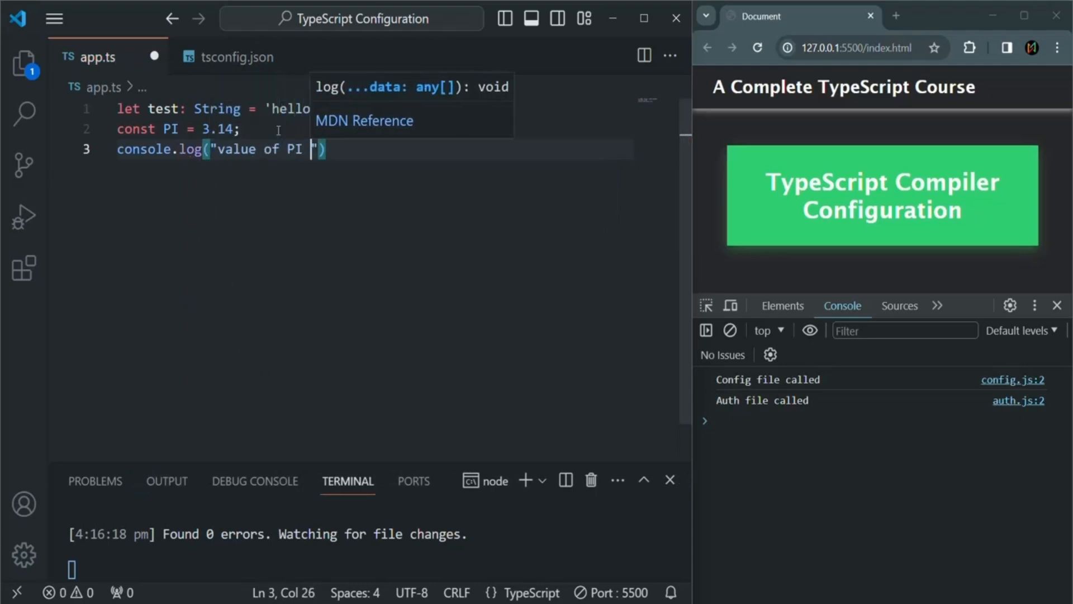
{"action": "type", "text": "is"}
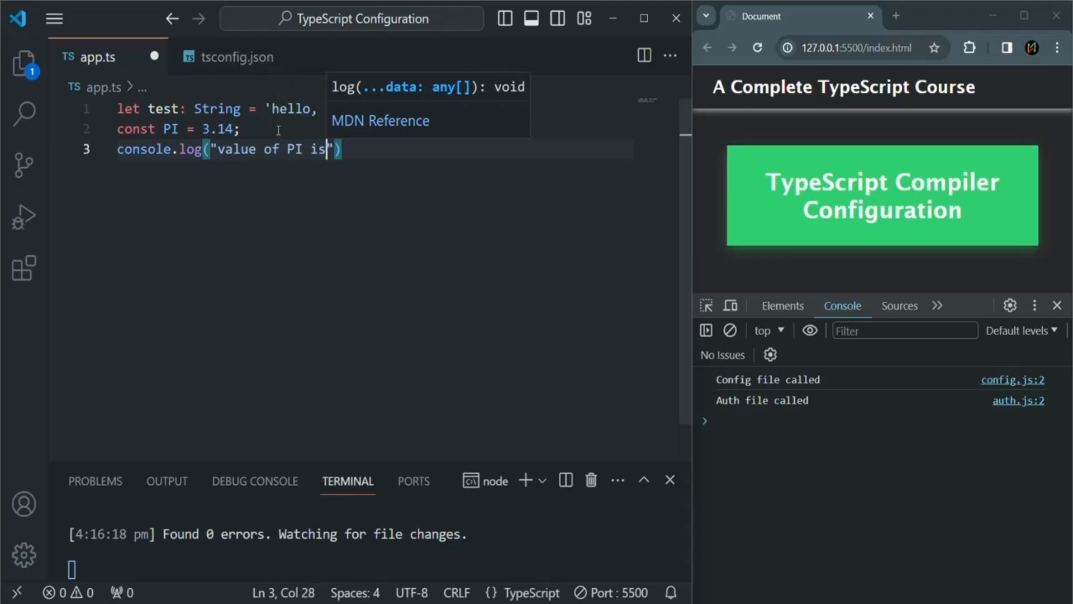
{"action": "type", "text": ":"}
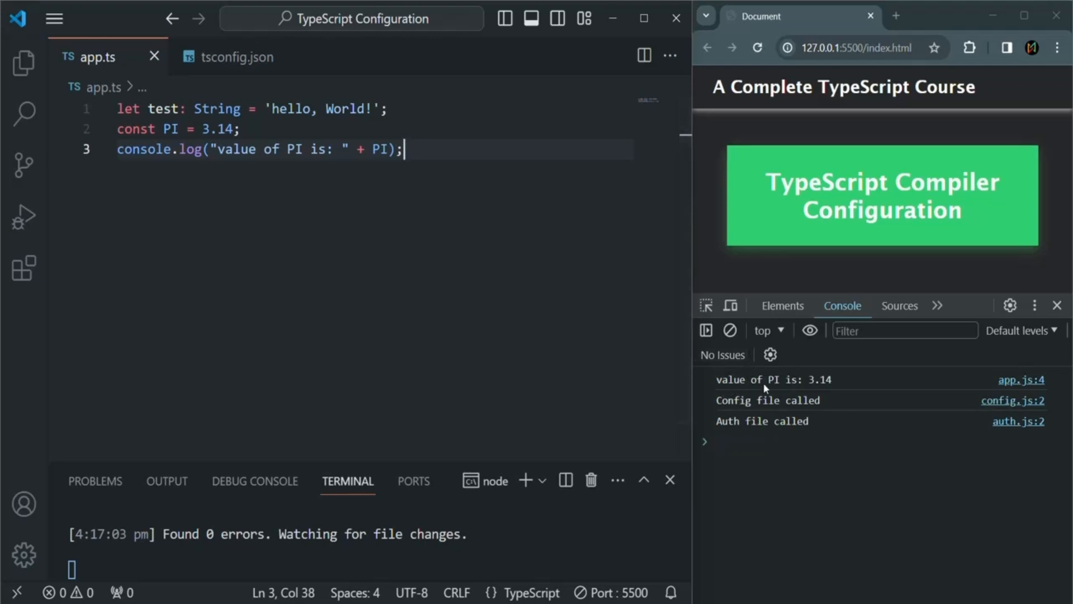
{"action": "mouse_move", "coordinate": [479, 389]}
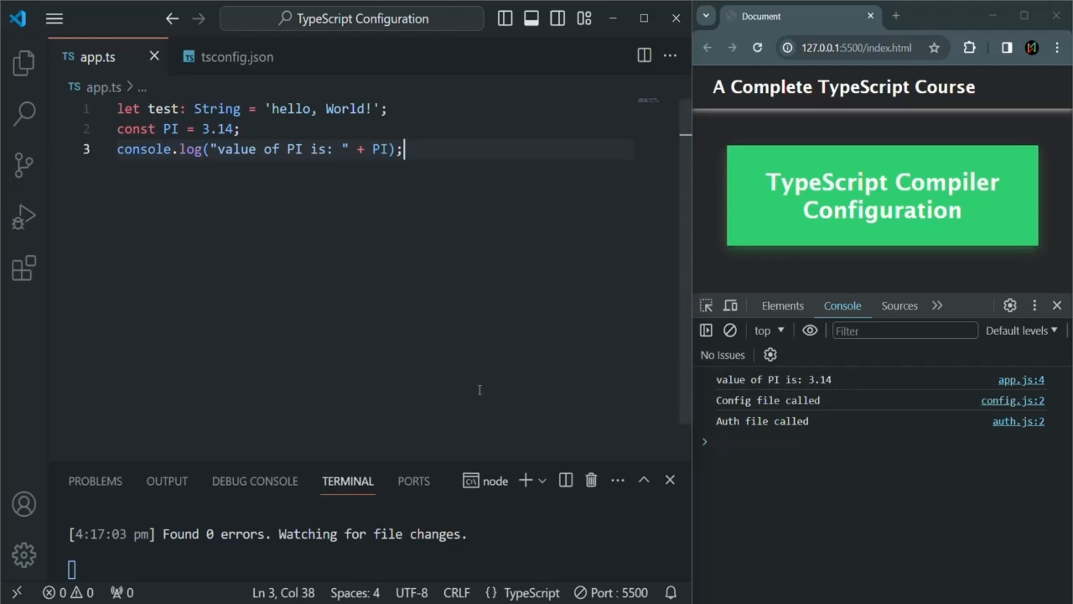
Open compiled app.js from the Explorer, highlight const, and return to tsconfig.json
{"action": "left_click", "coordinate": [20, 63]}
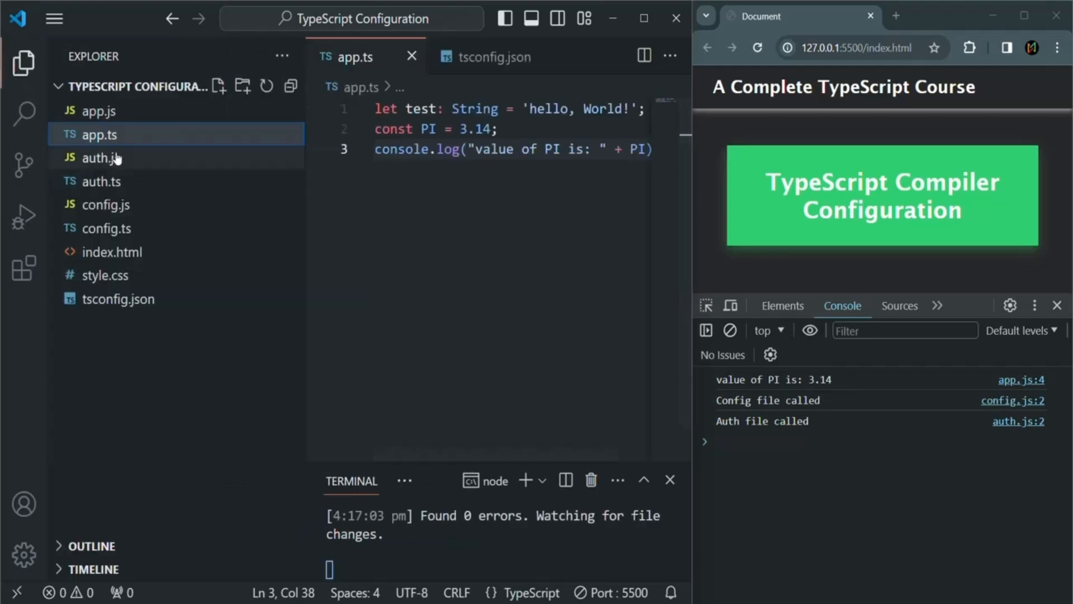
{"action": "left_click", "coordinate": [97, 110]}
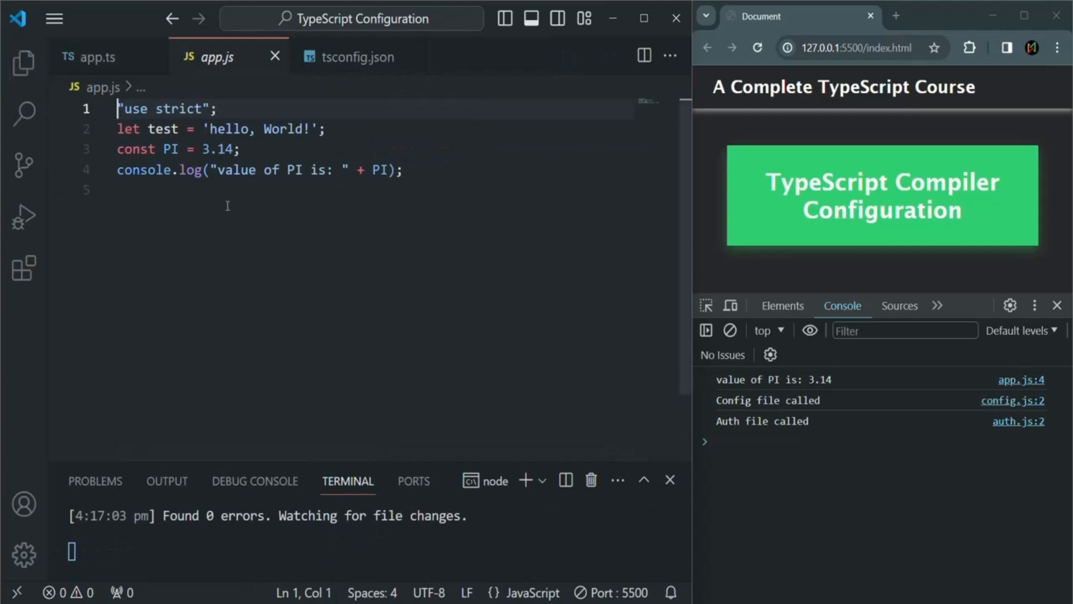
{"action": "double_click", "coordinate": [128, 129]}
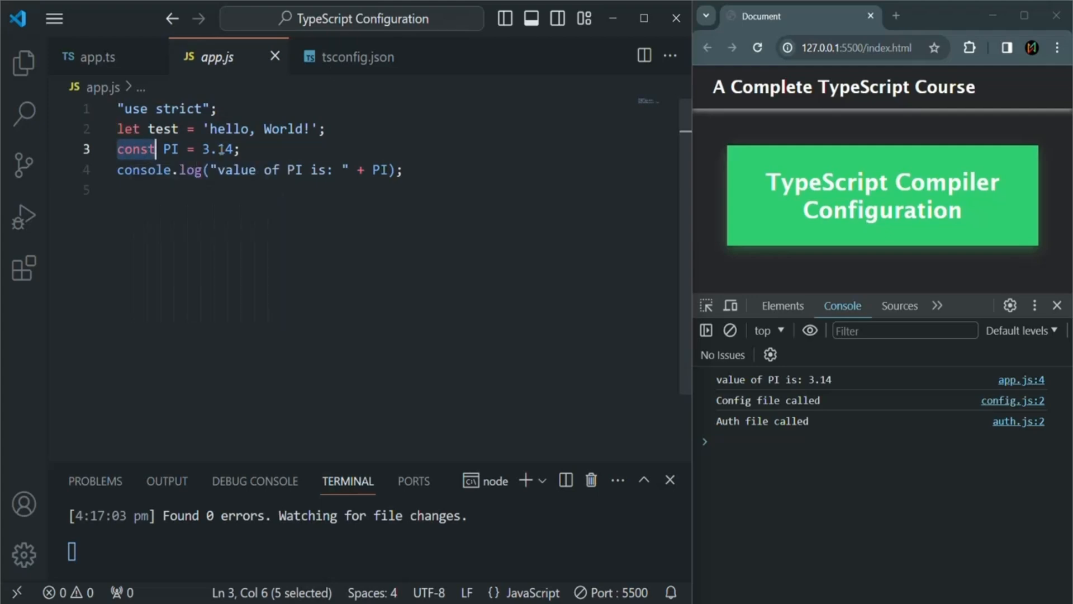
{"action": "left_click", "coordinate": [357, 56]}
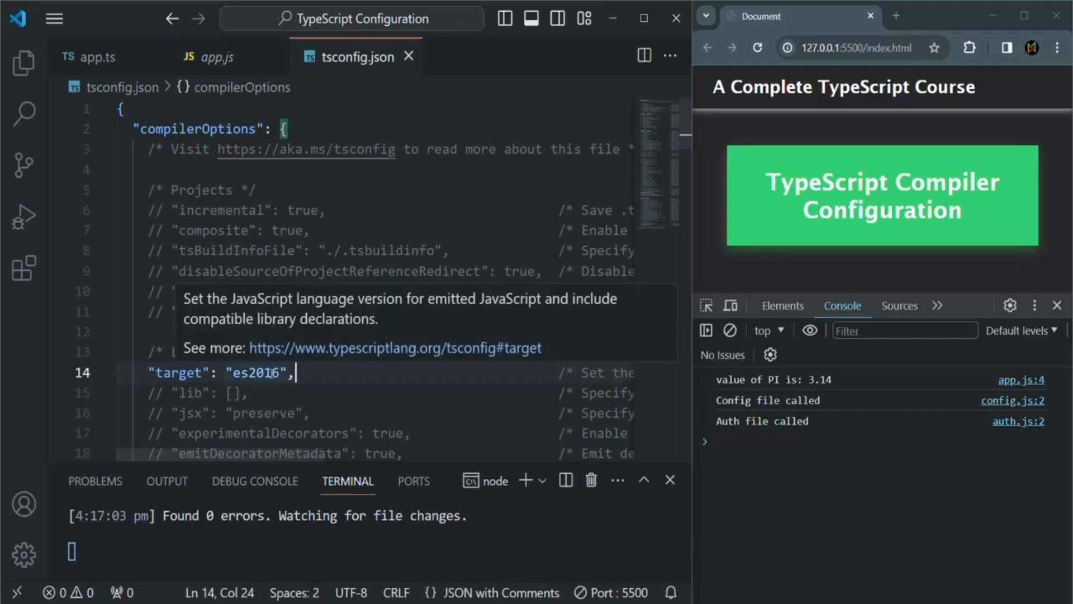
Replace the tsconfig.json target value es2016 with es5
{"action": "double_click", "coordinate": [252, 372]}
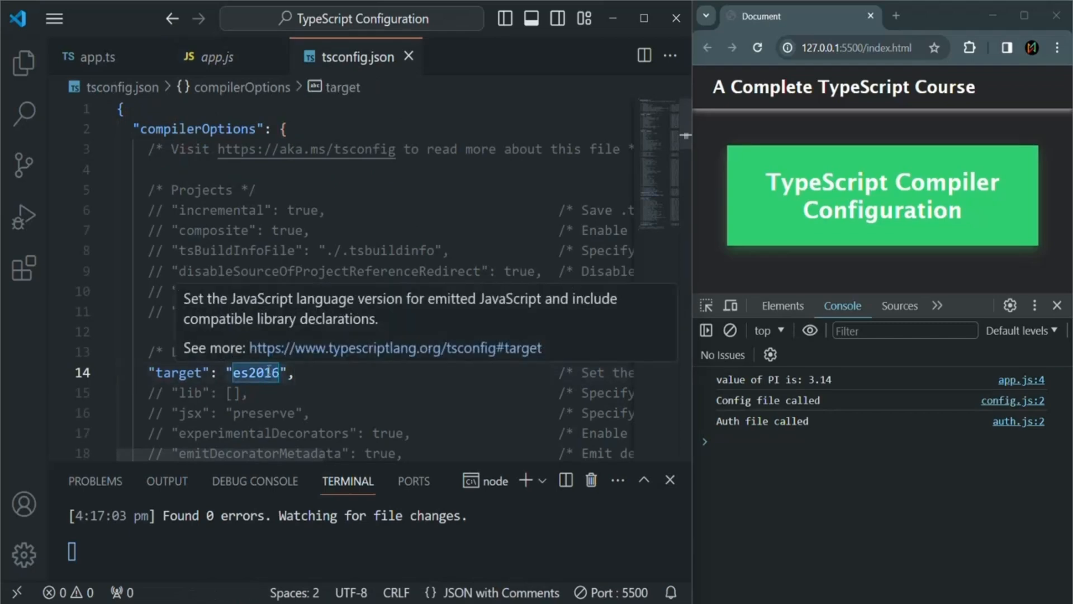
{"action": "type", "text": "es5"}
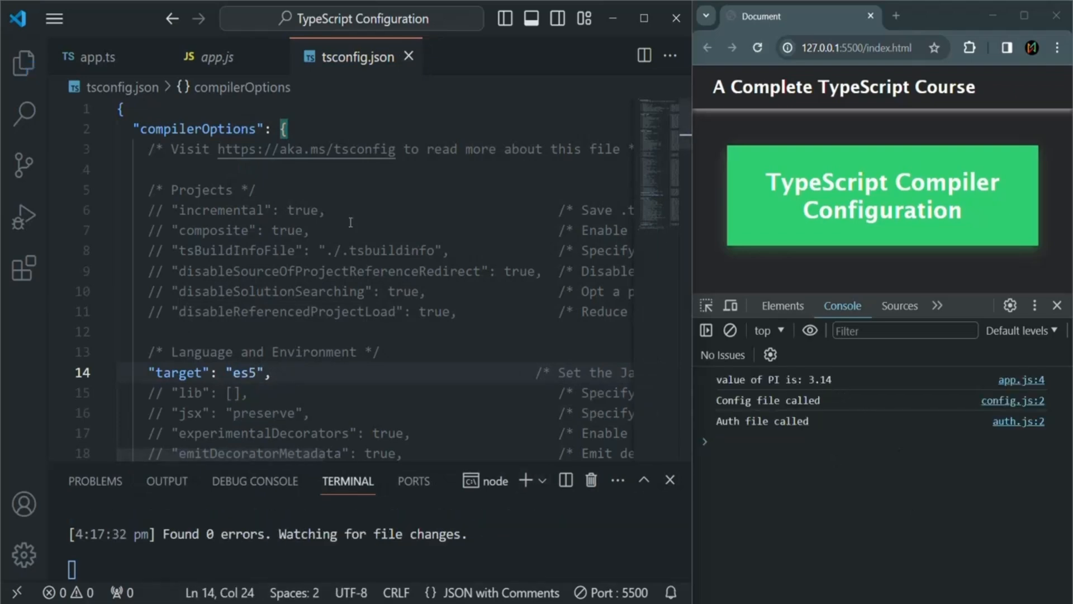
{"action": "left_click", "coordinate": [216, 56]}
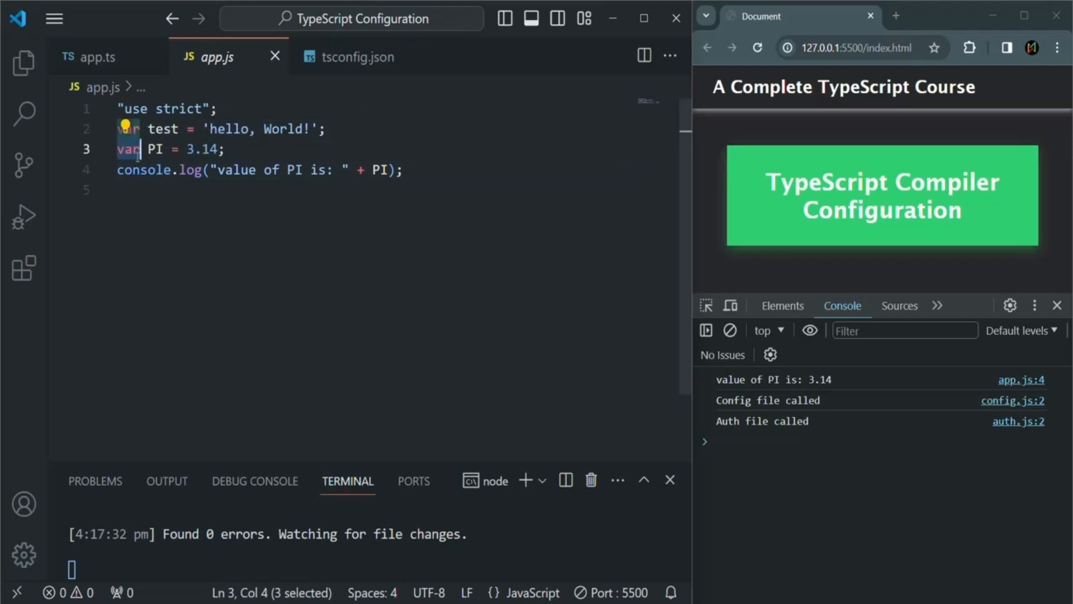
{"action": "mouse_move", "coordinate": [415, 174]}
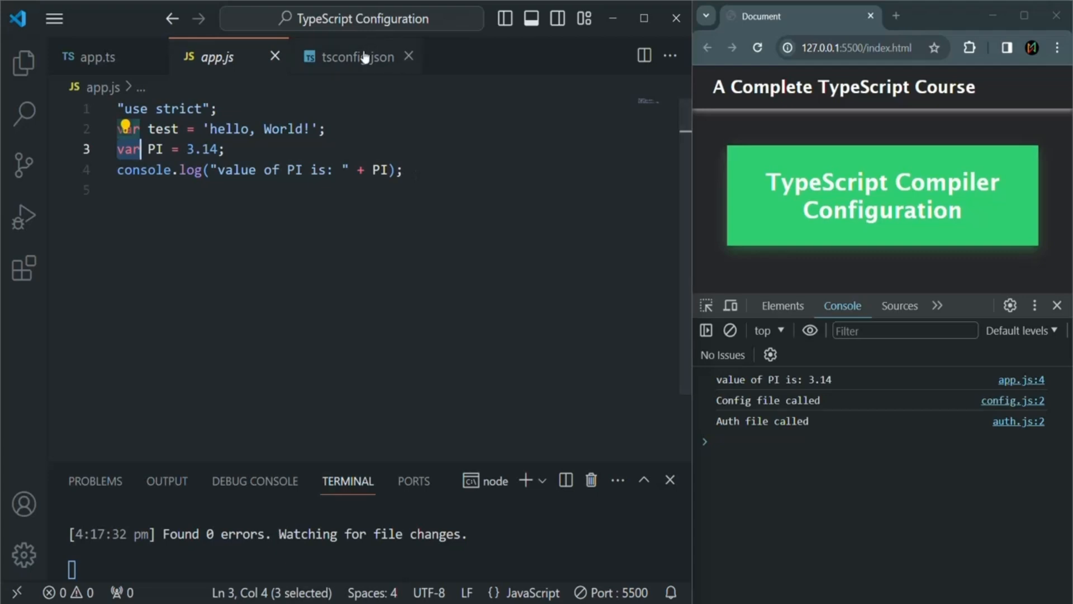
Compare the es5 target, app.ts's let/const and app.js's var, ending on tsconfig.json
{"action": "left_click", "coordinate": [355, 56]}
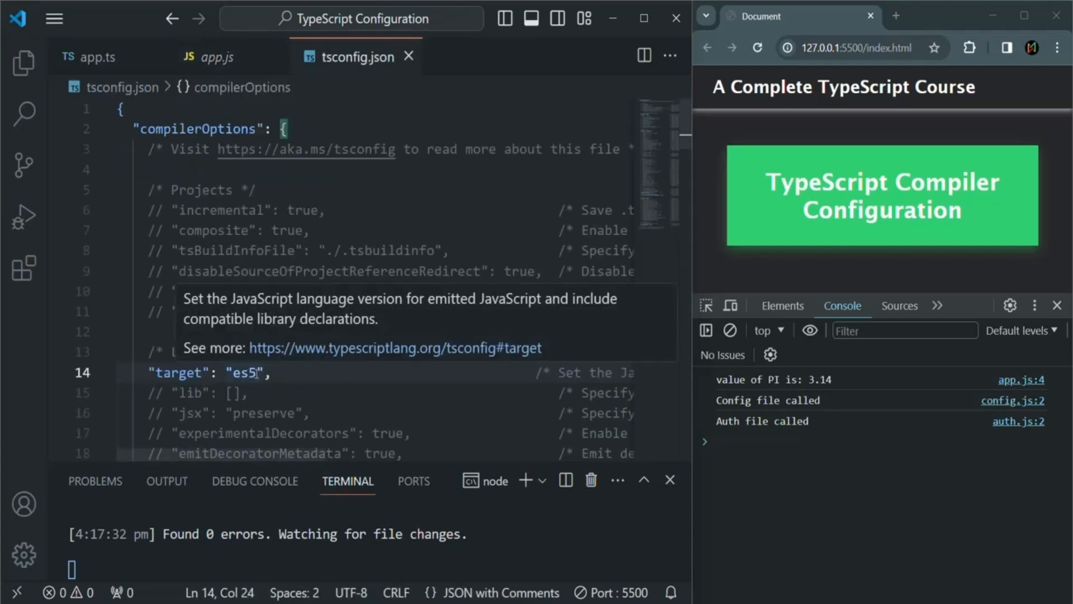
{"action": "double_click", "coordinate": [243, 372]}
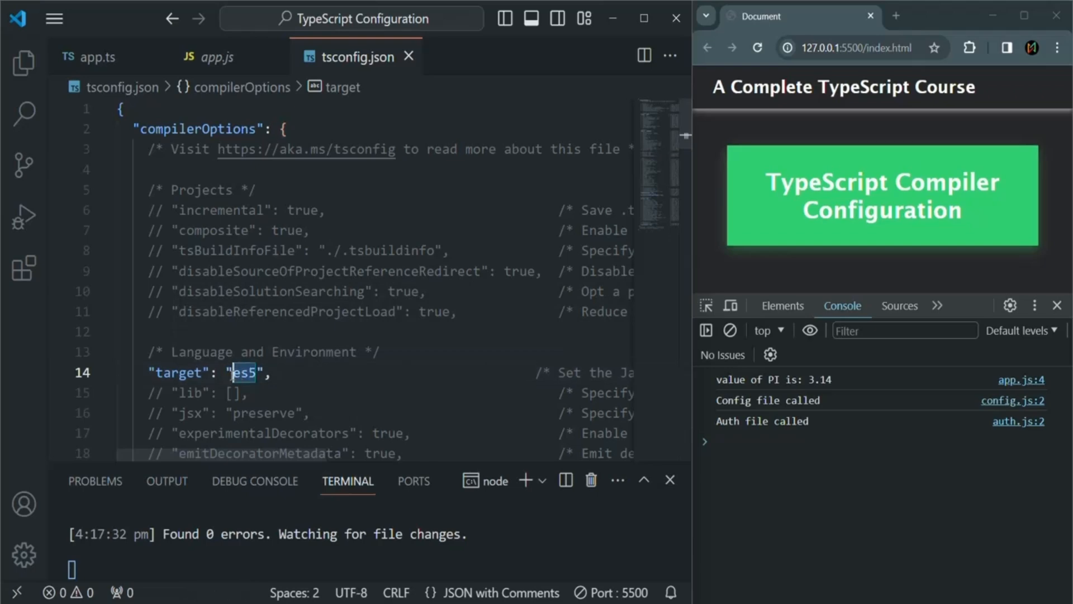
{"action": "left_click", "coordinate": [100, 58]}
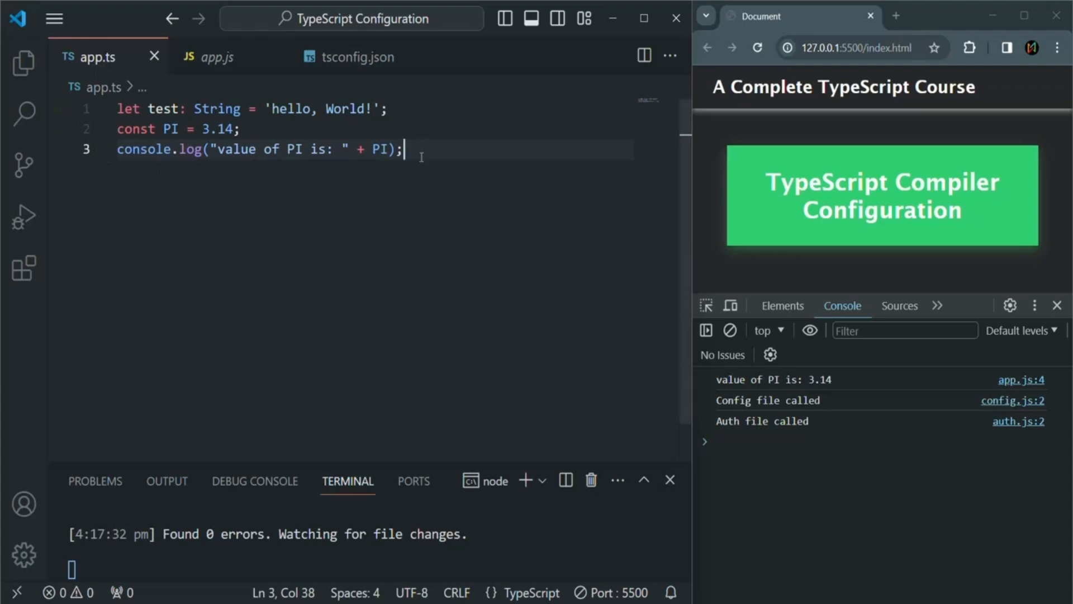
{"action": "left_click", "coordinate": [217, 57]}
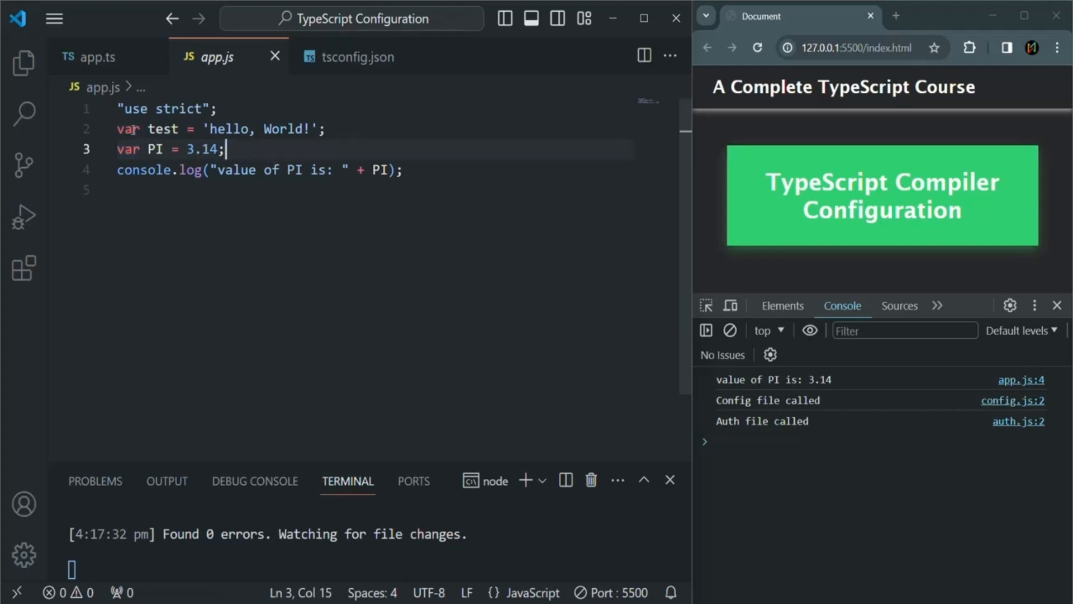
{"action": "double_click", "coordinate": [128, 129]}
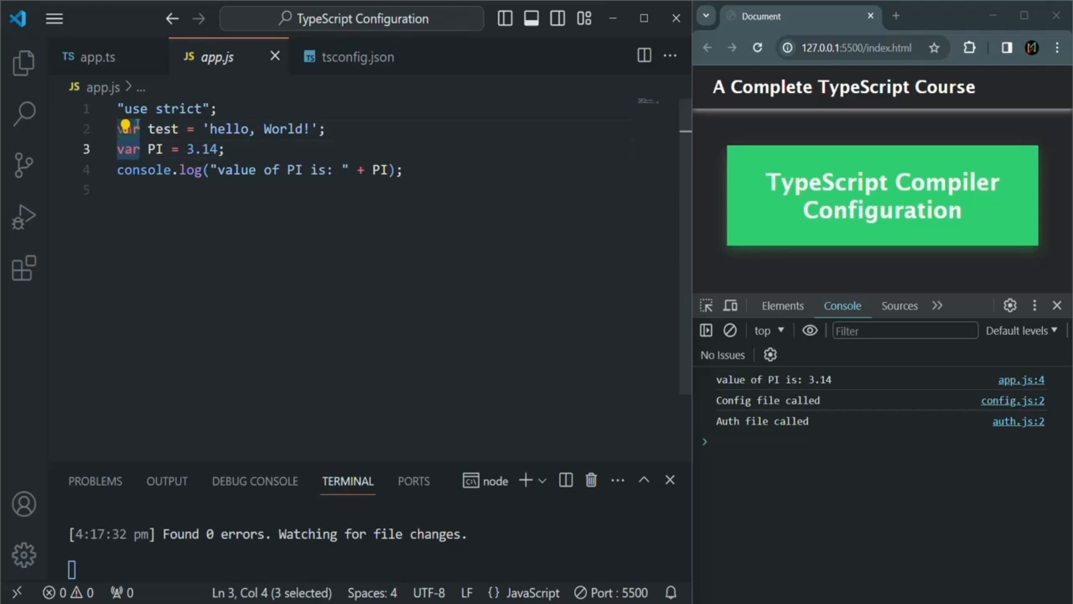
{"action": "left_click", "coordinate": [356, 57]}
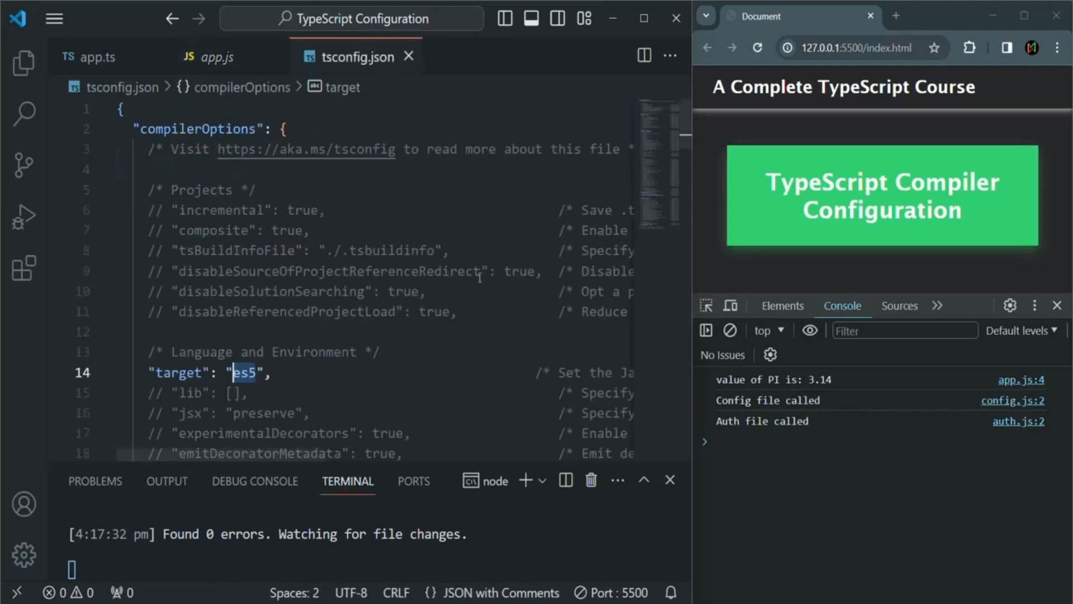
Change the target from es5 to es6 and view the recompiled app.js
{"action": "left_click", "coordinate": [319, 388]}
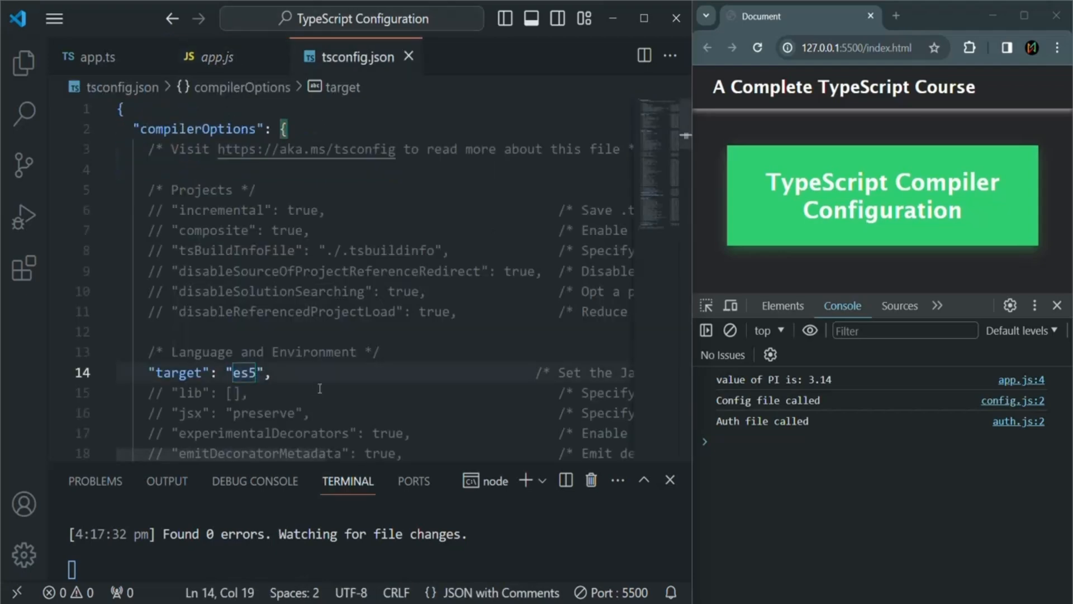
{"action": "type", "text": "es6"}
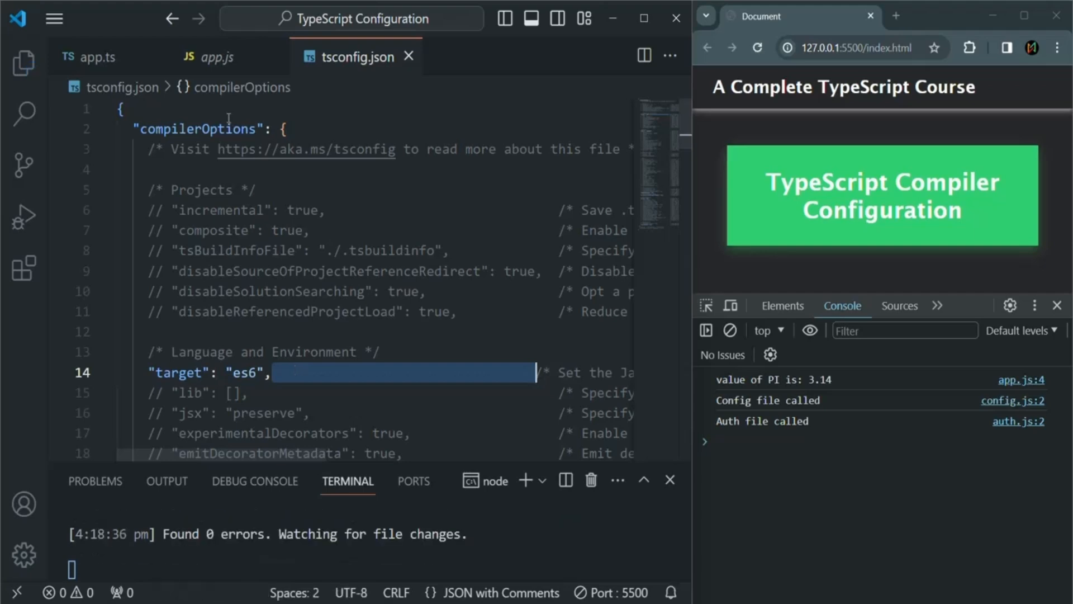
{"action": "left_click", "coordinate": [216, 56]}
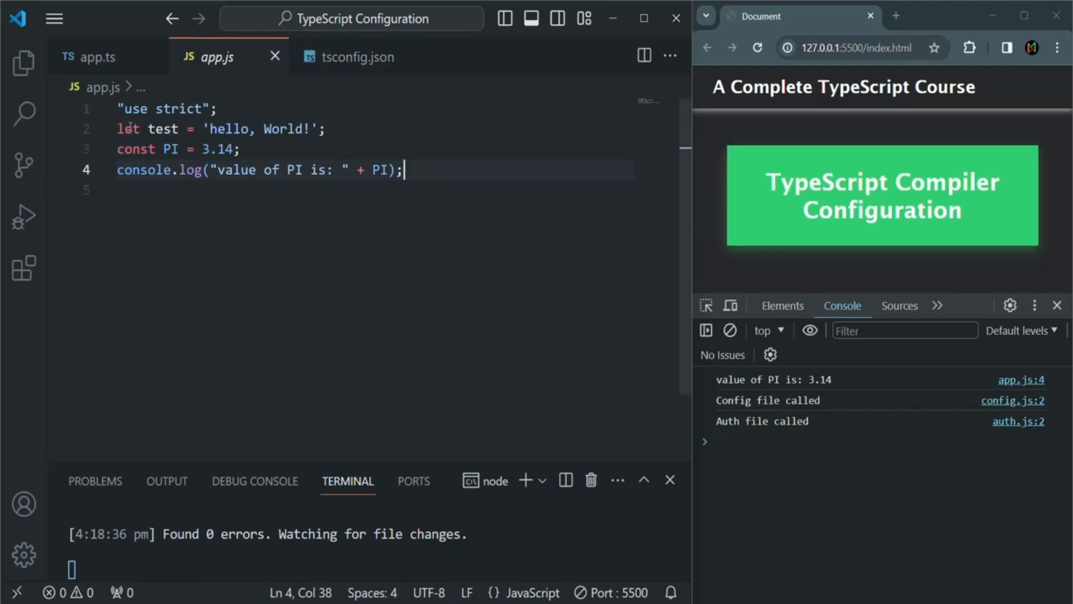
Highlight let in the es6-compiled app.js, then go back to tsconfig.json
{"action": "double_click", "coordinate": [127, 129]}
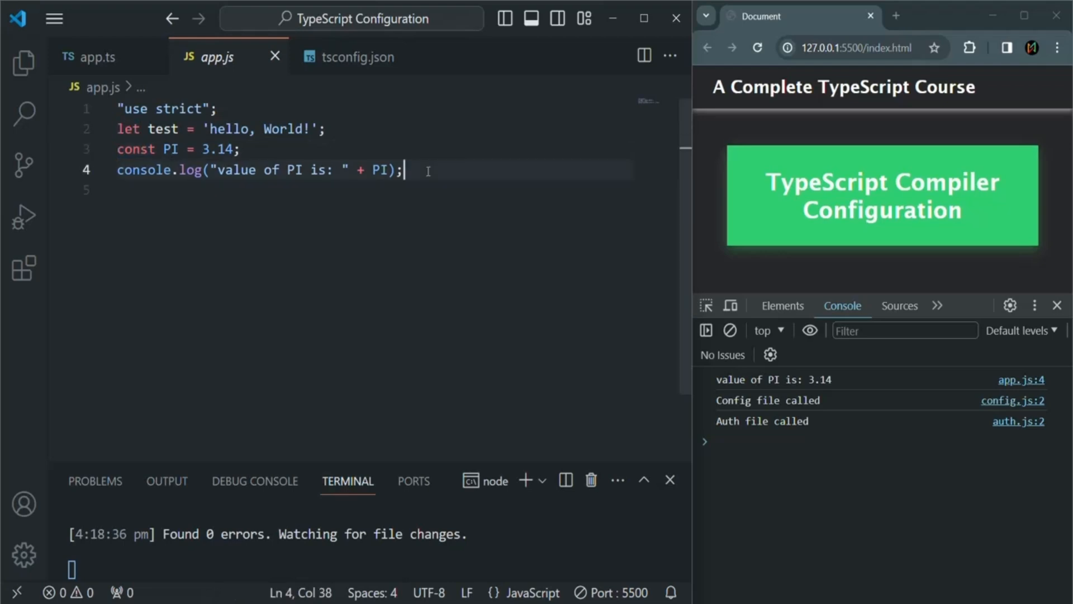
{"action": "left_click", "coordinate": [355, 58]}
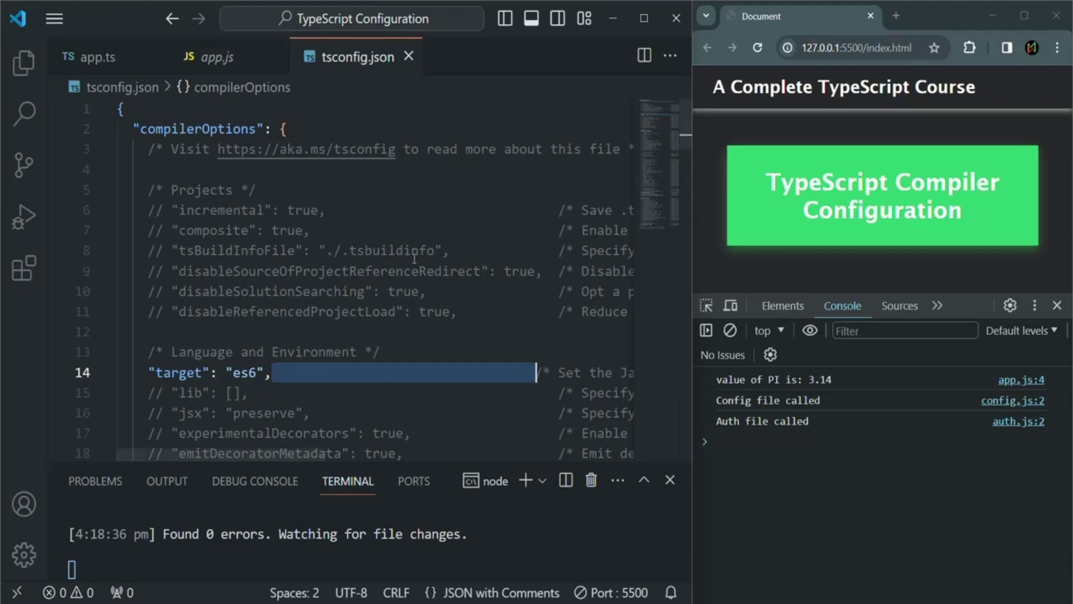
{"action": "mouse_move", "coordinate": [410, 275]}
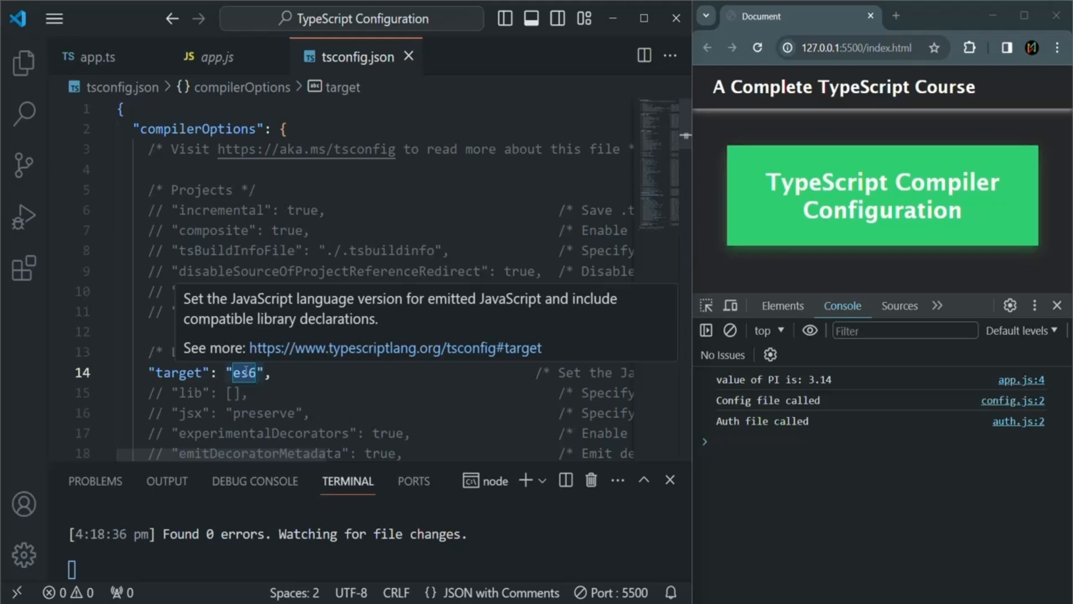
Select the es6 value on tsconfig.json's target line to replace it with es2016
{"action": "left_click", "coordinate": [245, 373]}
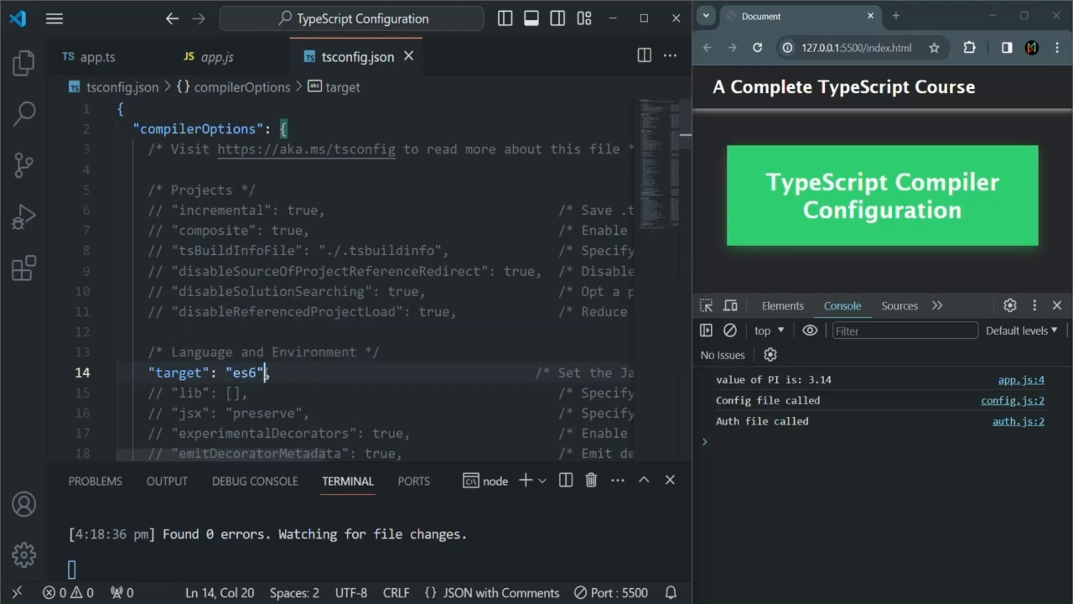
{"action": "double_click", "coordinate": [243, 372]}
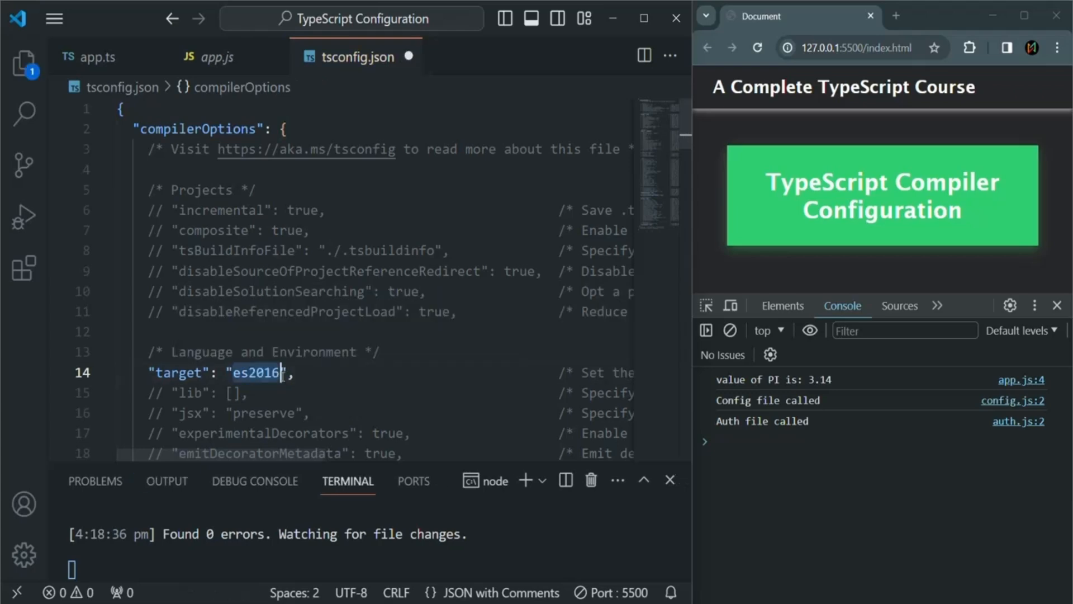
{"action": "left_click", "coordinate": [296, 373]}
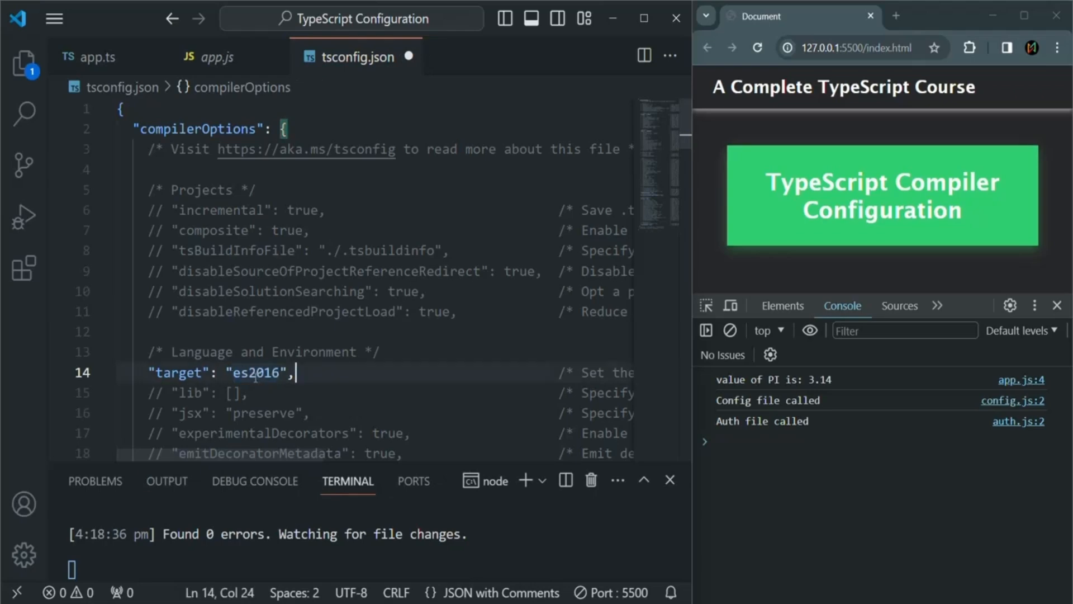
{"action": "double_click", "coordinate": [255, 372]}
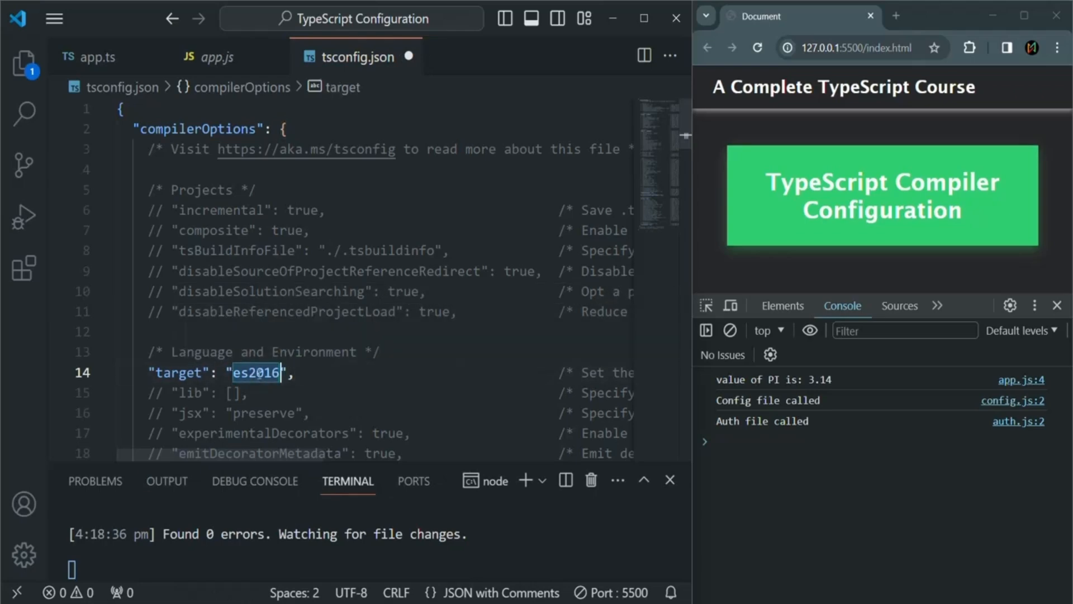